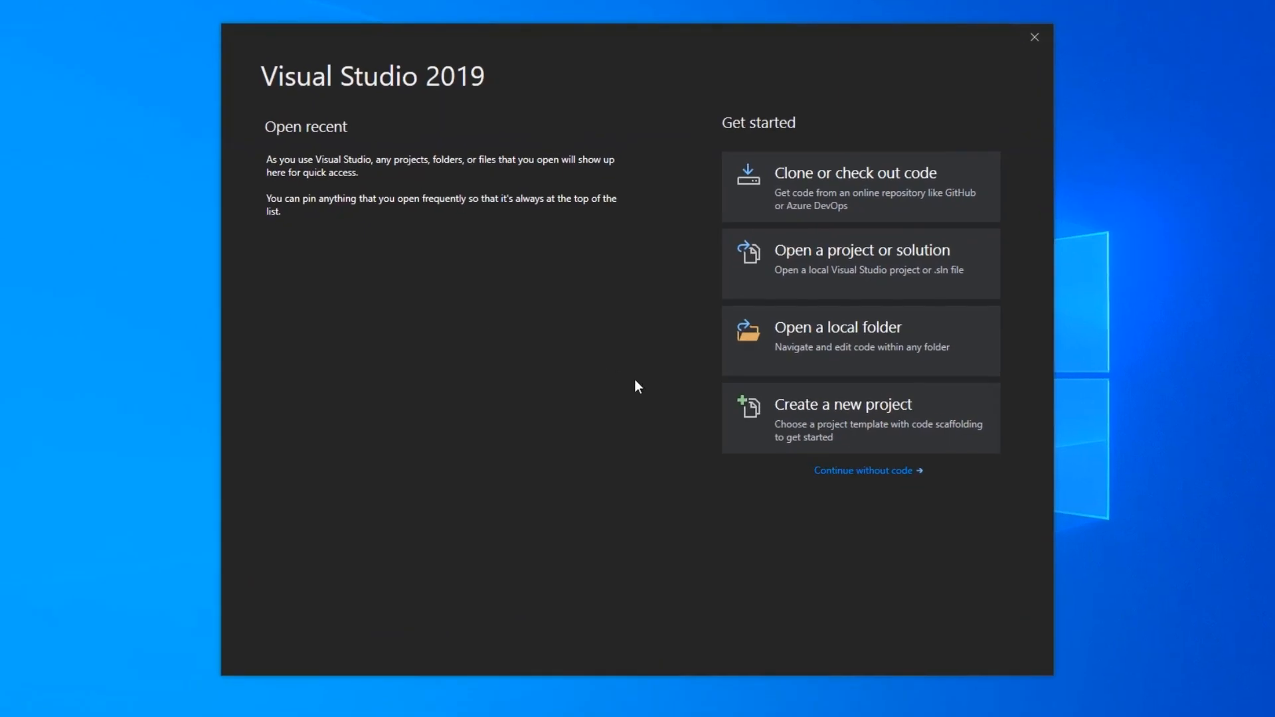
Step: Create a Windows Forms App (.NET Framework) project named RfidServer on the Desktop
left_click(844, 404)
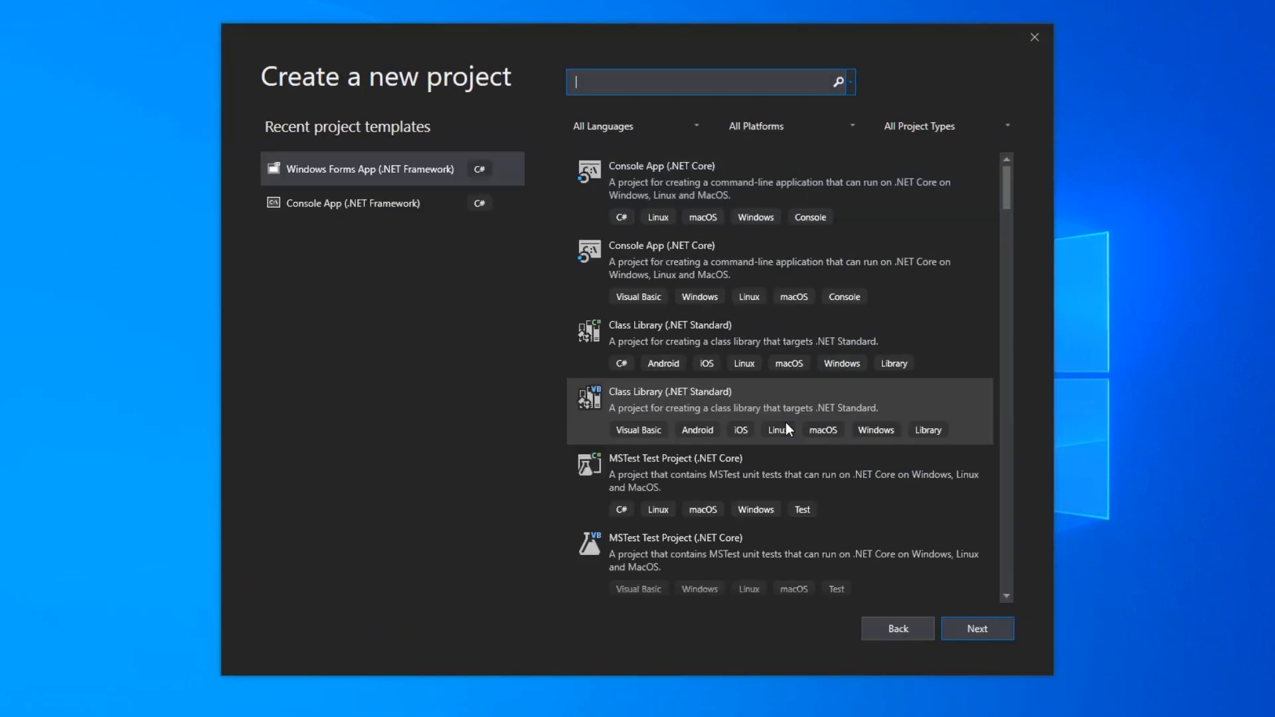
type("win form")
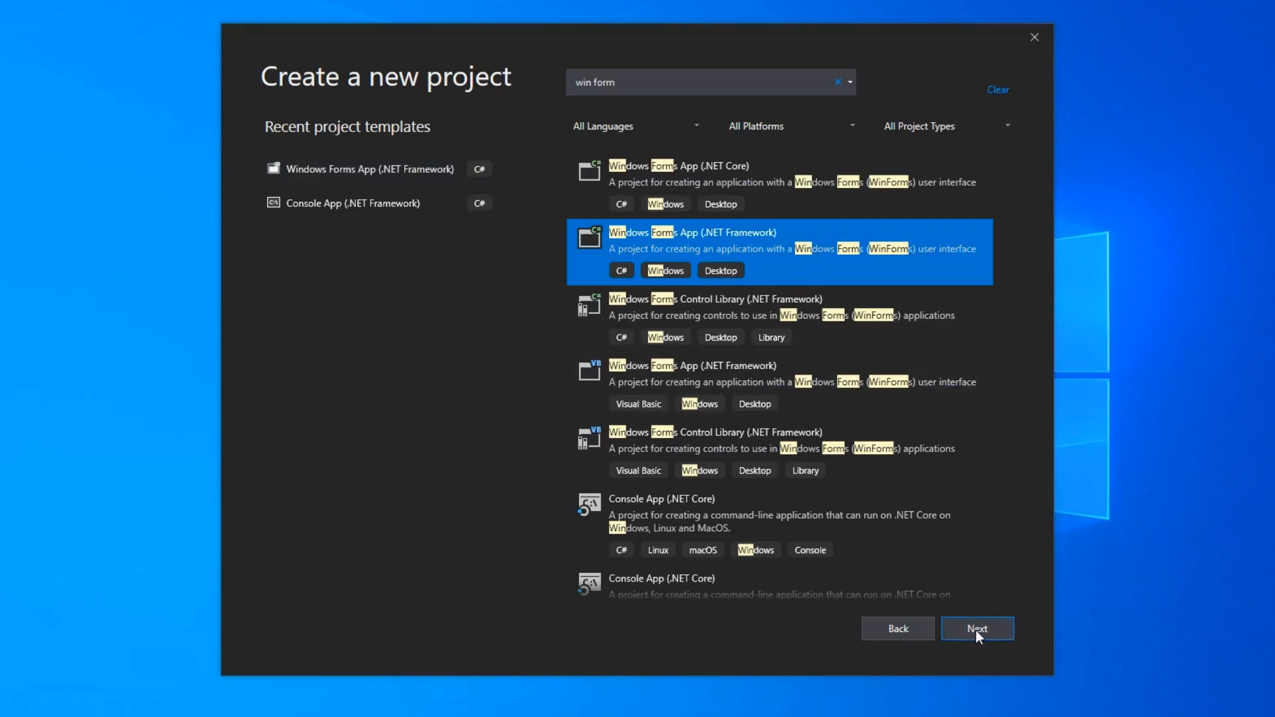
left_click(976, 629)
type("RfidServer")
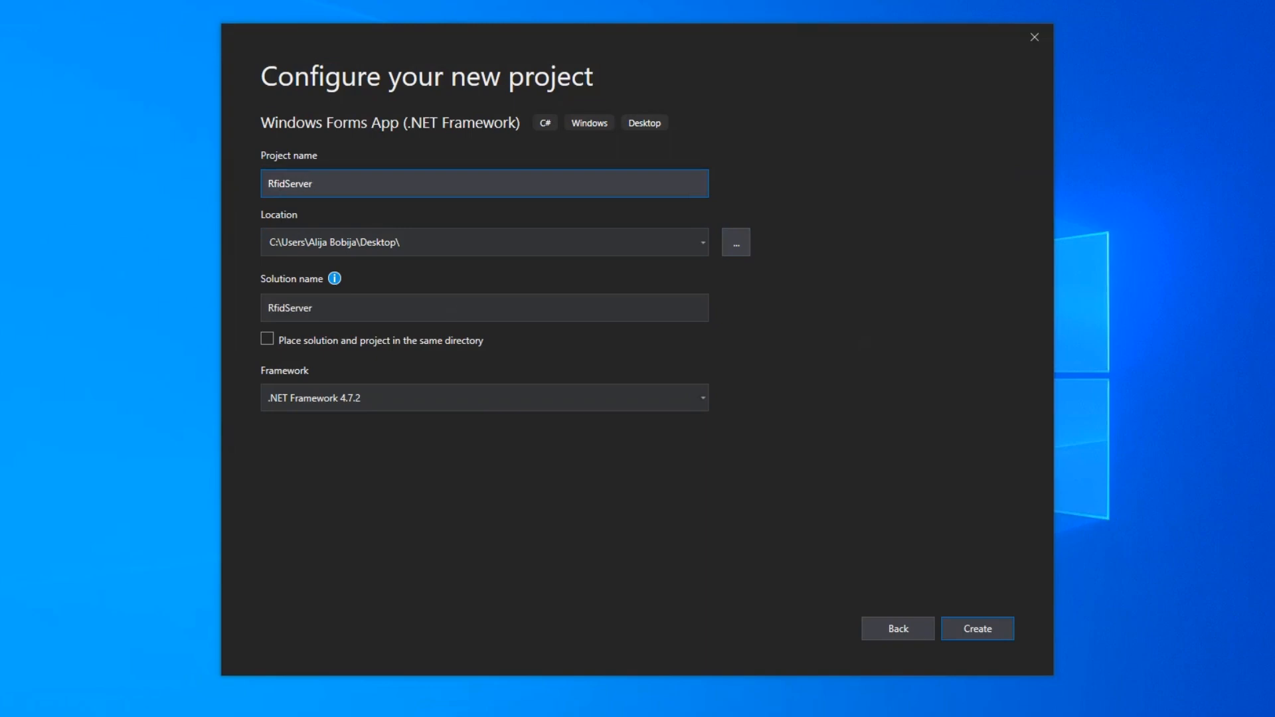
left_click(977, 629)
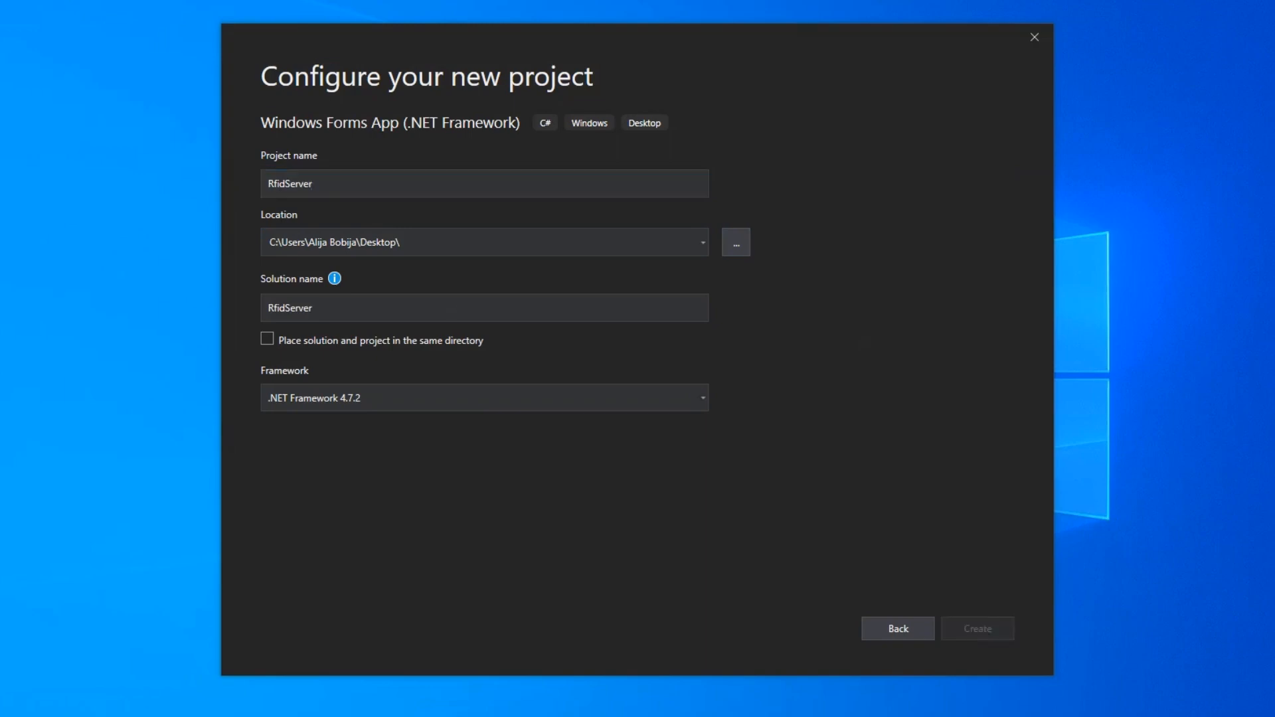
left_click(976, 629)
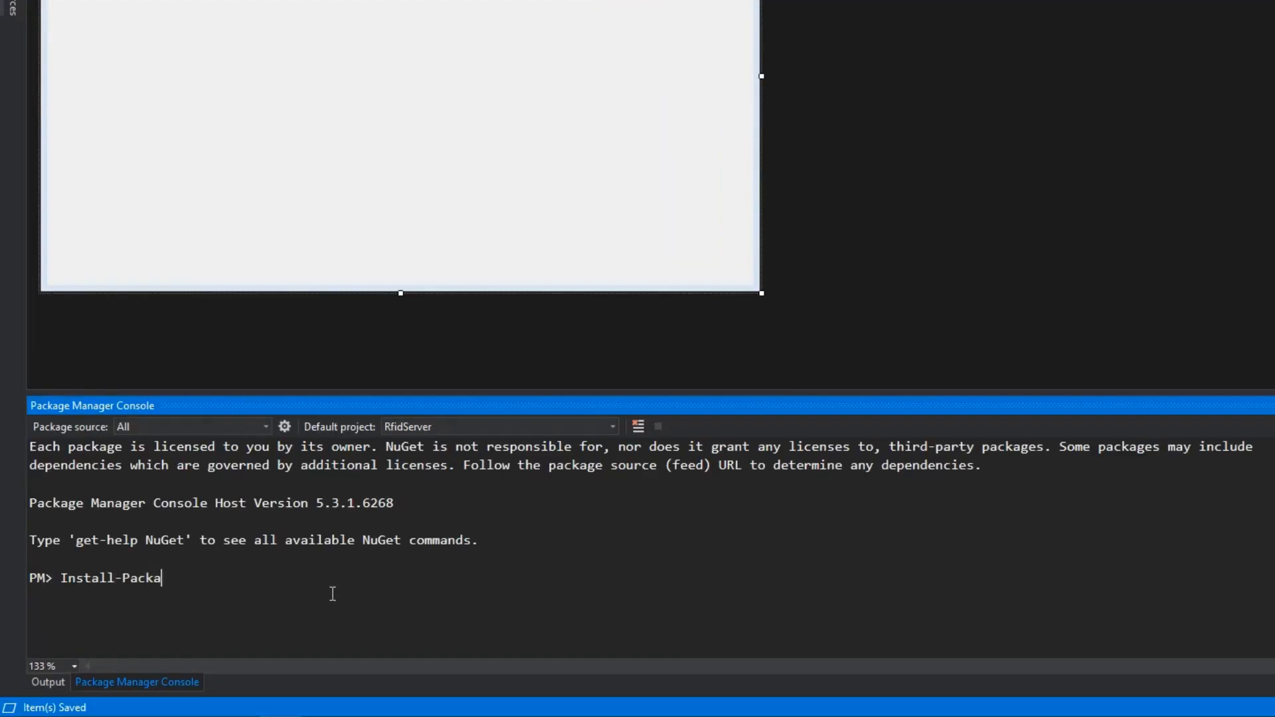
Step: Run Install-Package Simple-HTTP -Version 1.0.6 in the Package Manager Console
type("ge Simple-HTTP -Version")
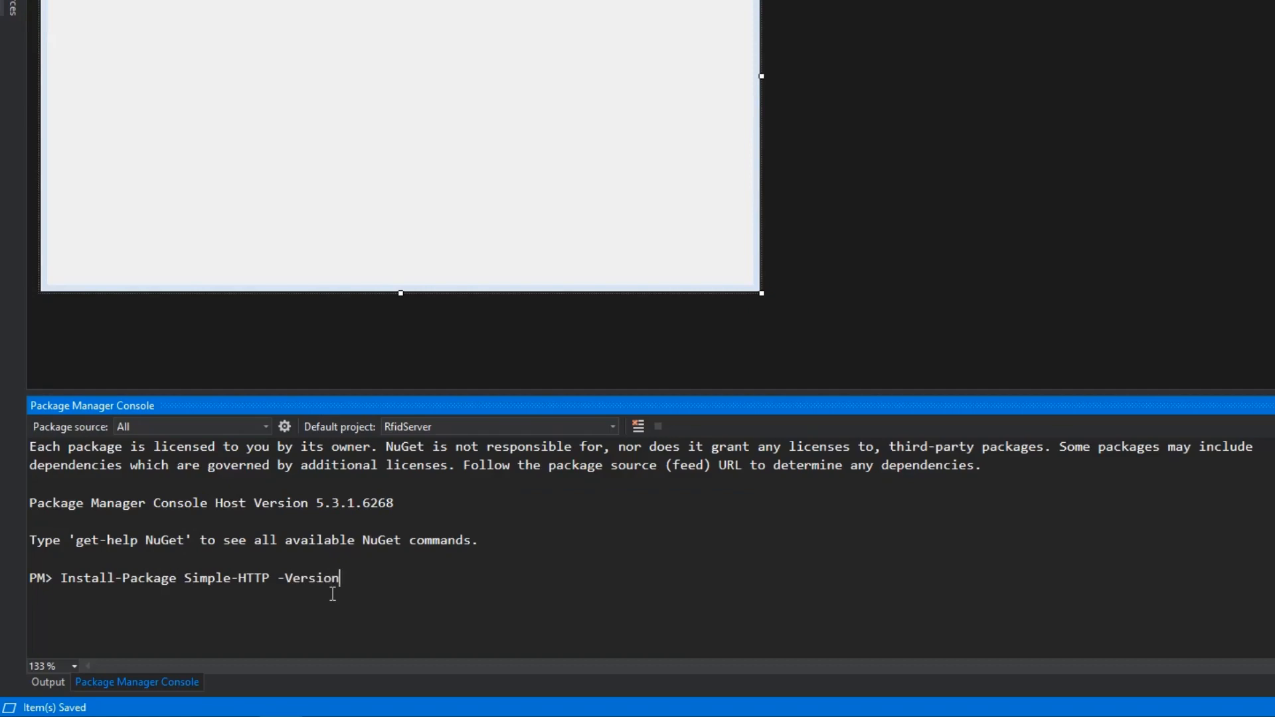
type("1.0.")
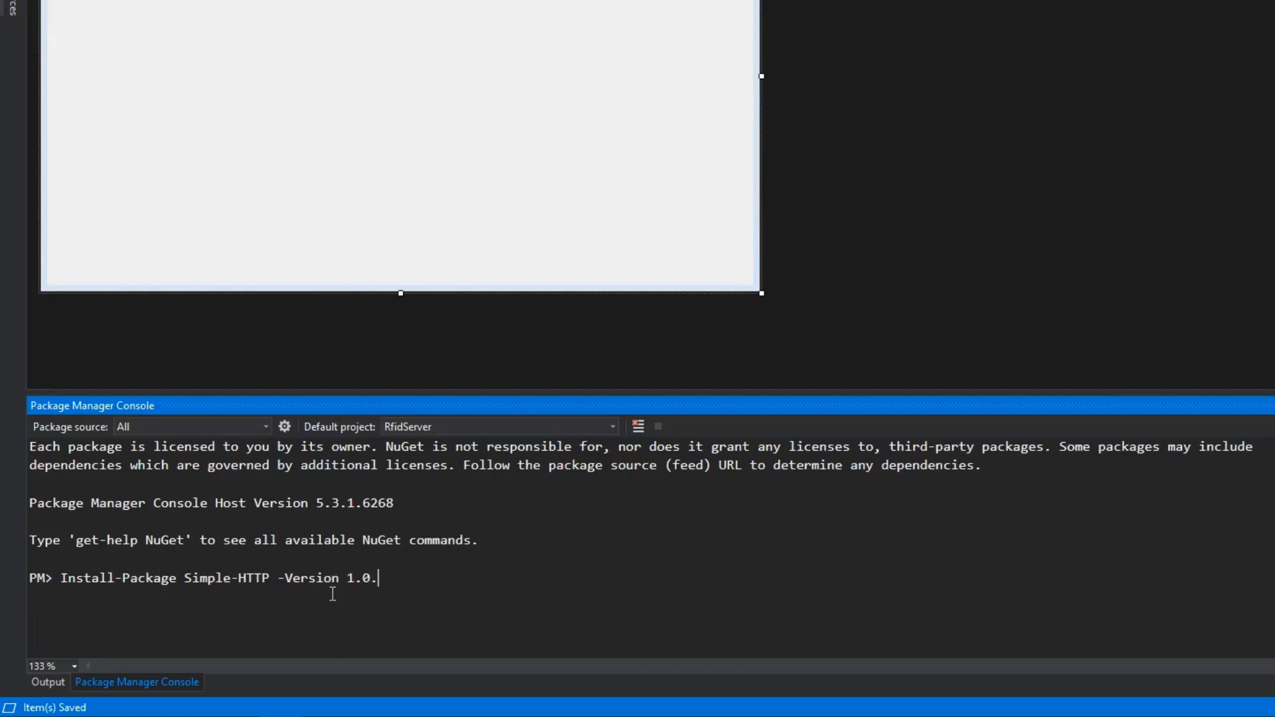
type("6")
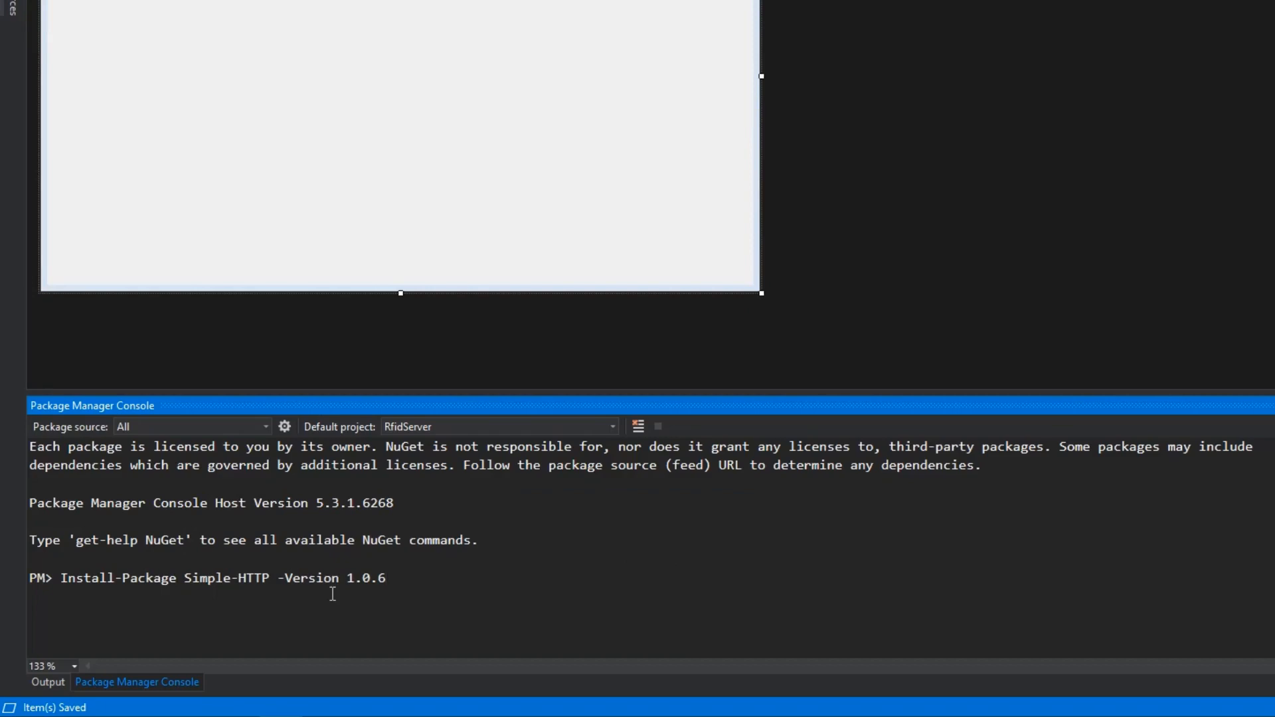
key("enter")
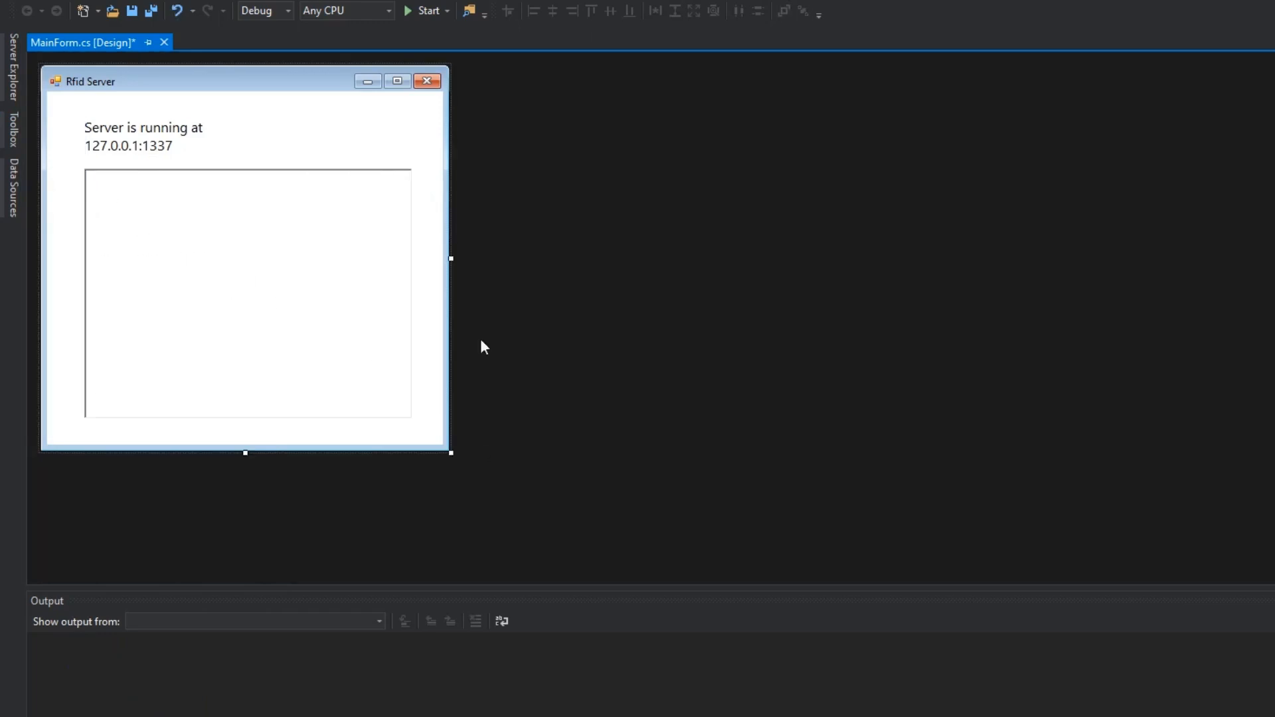
Step: Lay out the Rfid Server form with address label and log box, then view its code
left_click(67, 41)
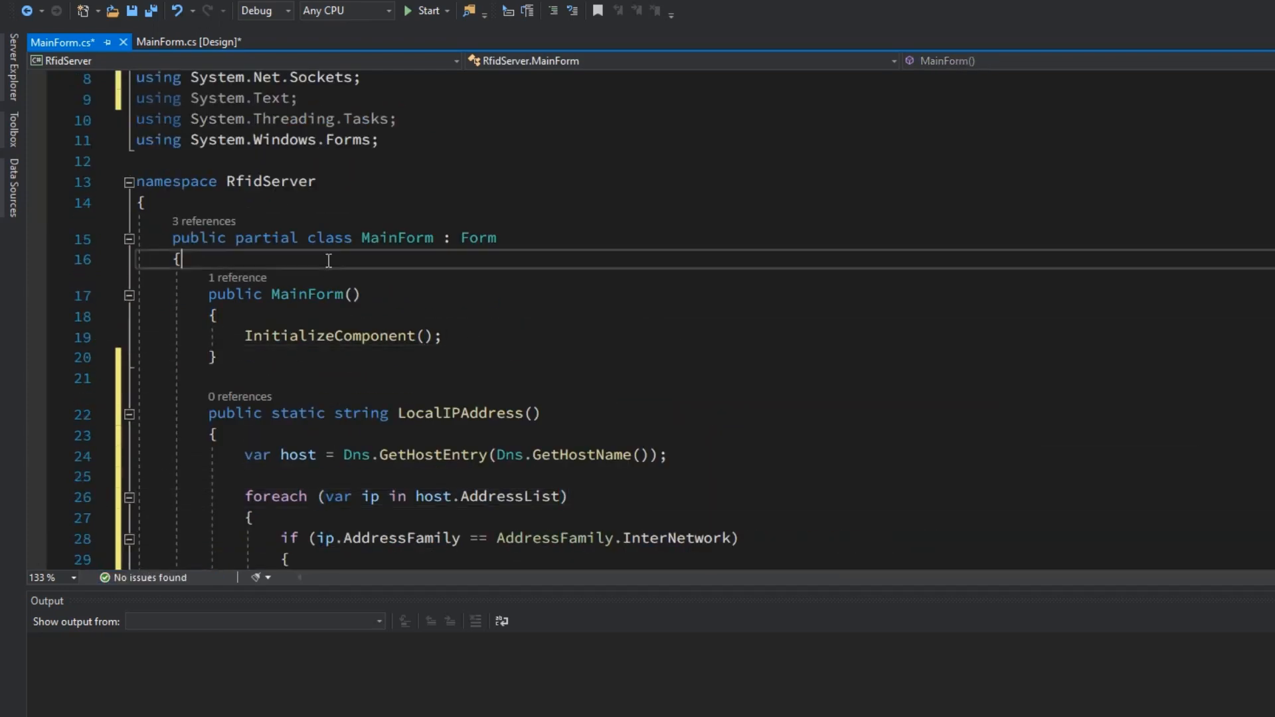
Step: Add 'public static int Port = 1337;' and set lblAddress.Text to the local IP and port
type("public static int Port = 1337")
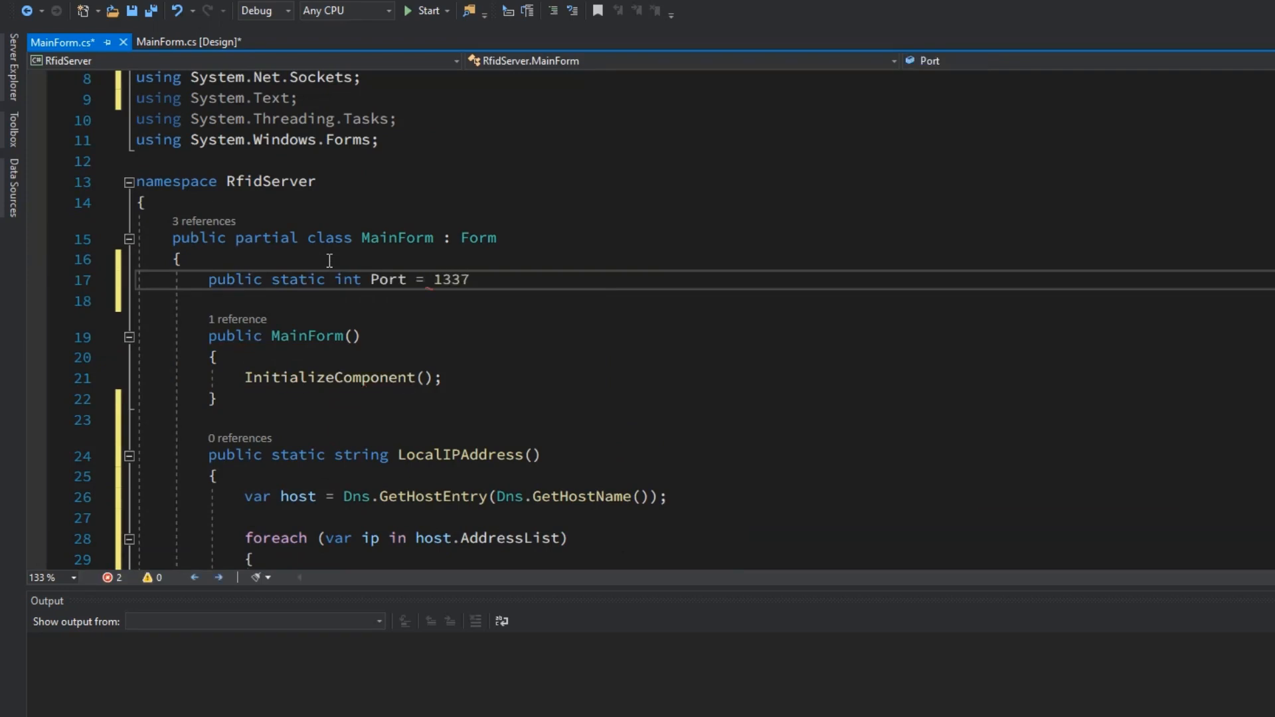
type(";")
type("l")
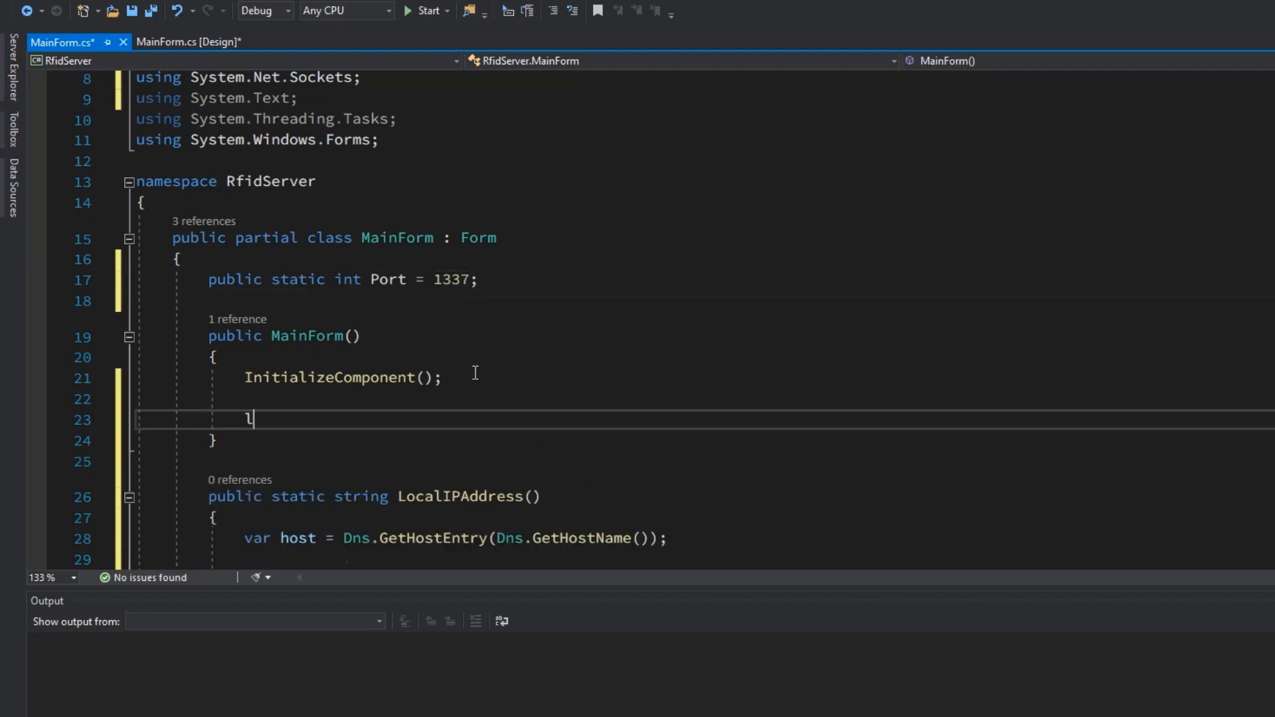
type("blAddress.T")
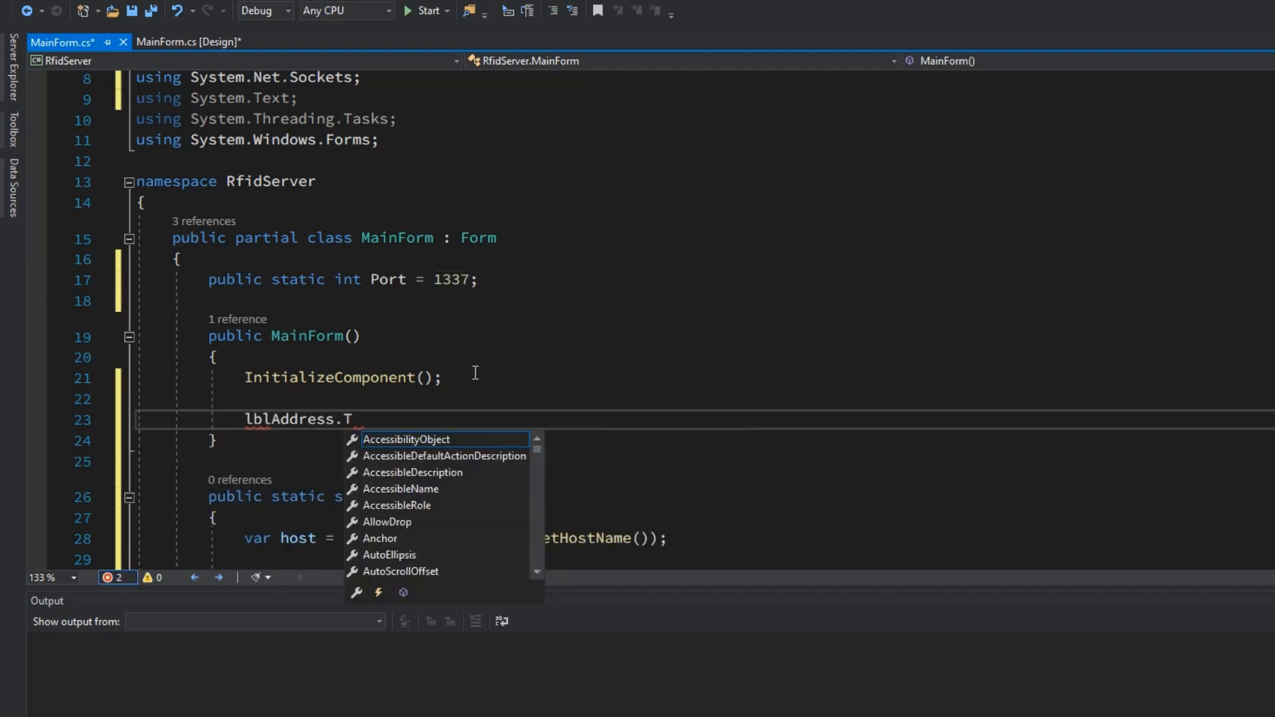
type("ext  = $\"{LocalIPAddress()}:{Port}\";")
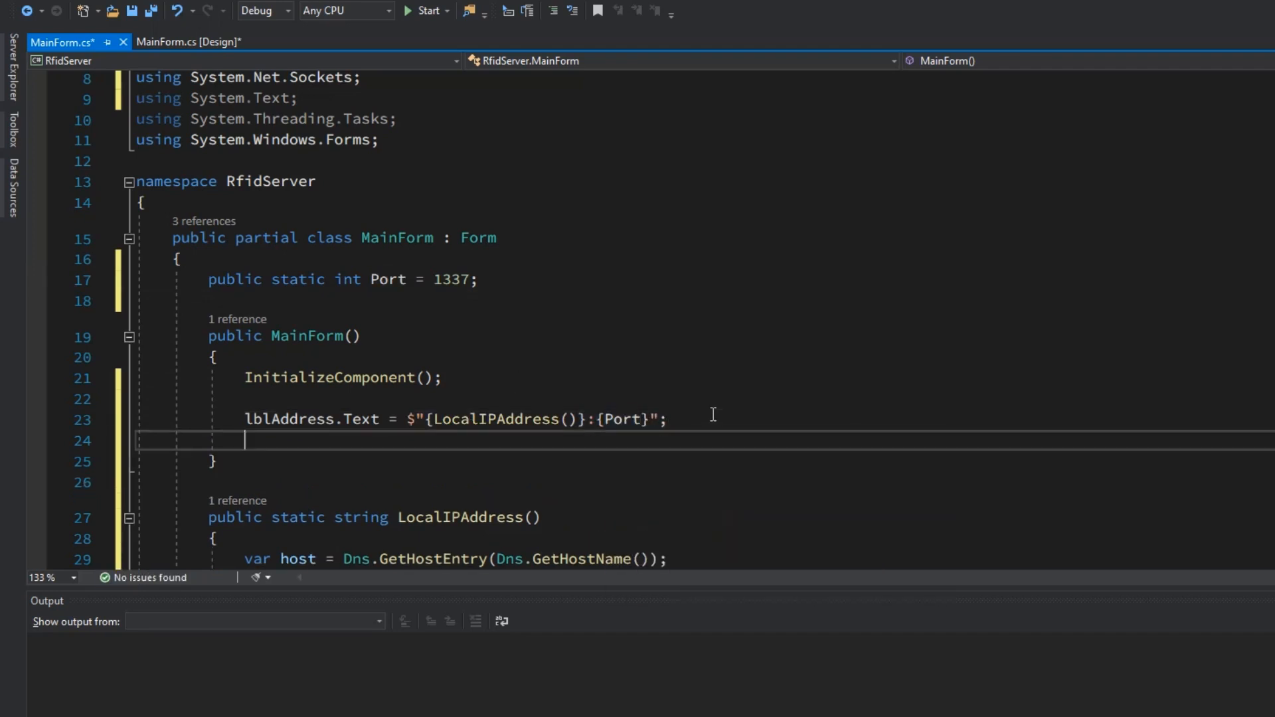
Step: Start the server on form Shown via 'Shown += async (o, e) => await InitializeServer();'
type("Shown += async (o, e) =>")
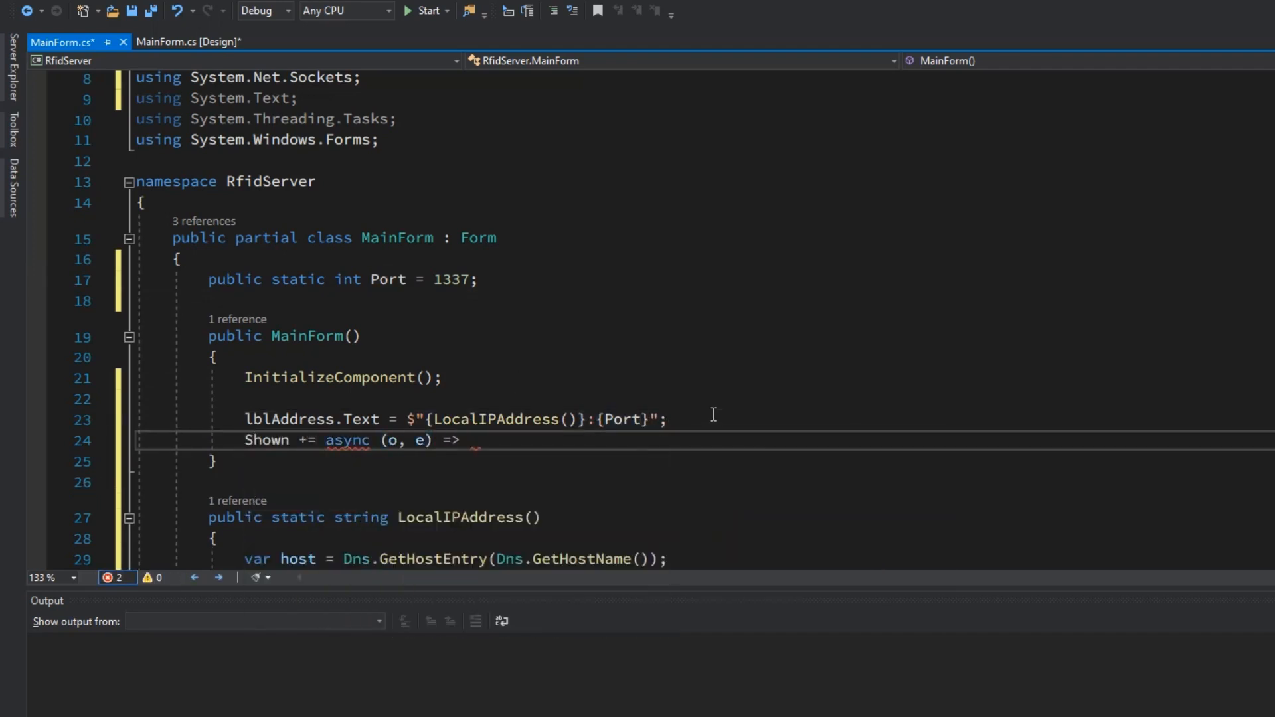
type("await InitializeServer();")
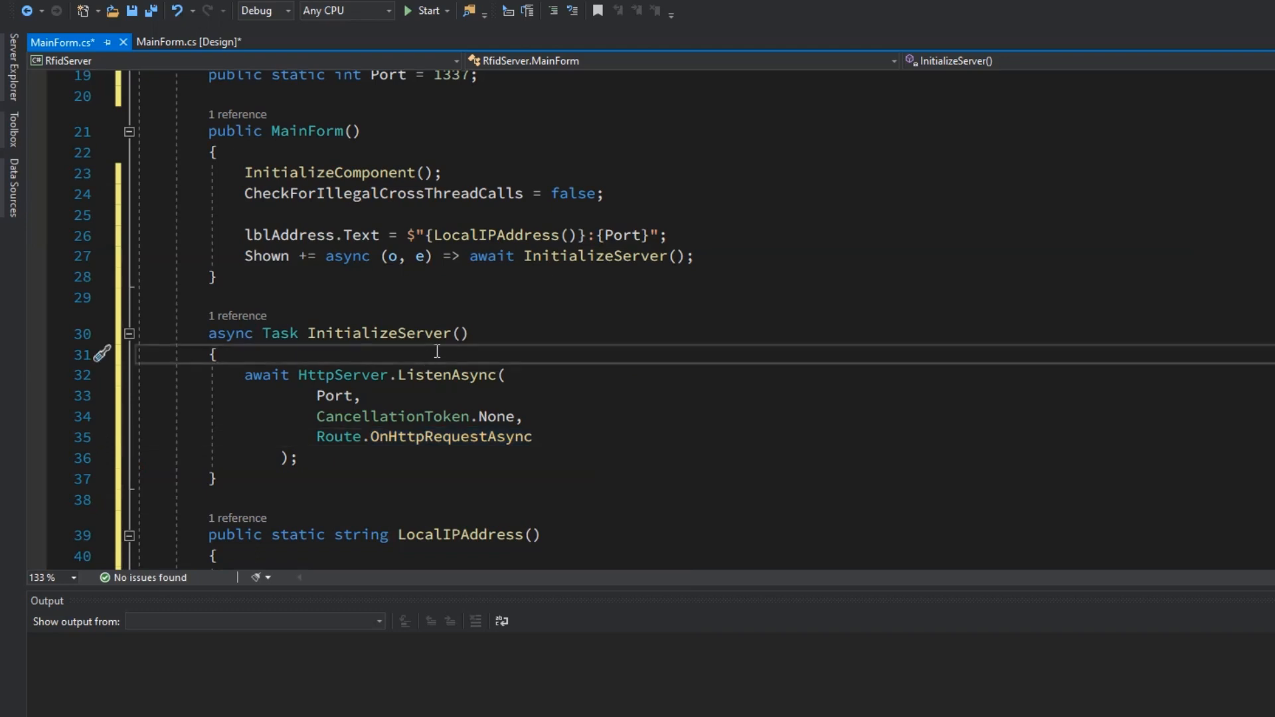
Step: Register Route.Add("/log", ...) as a POST route replying res.AsText("OK")
type("Route.Add(\"/\")")
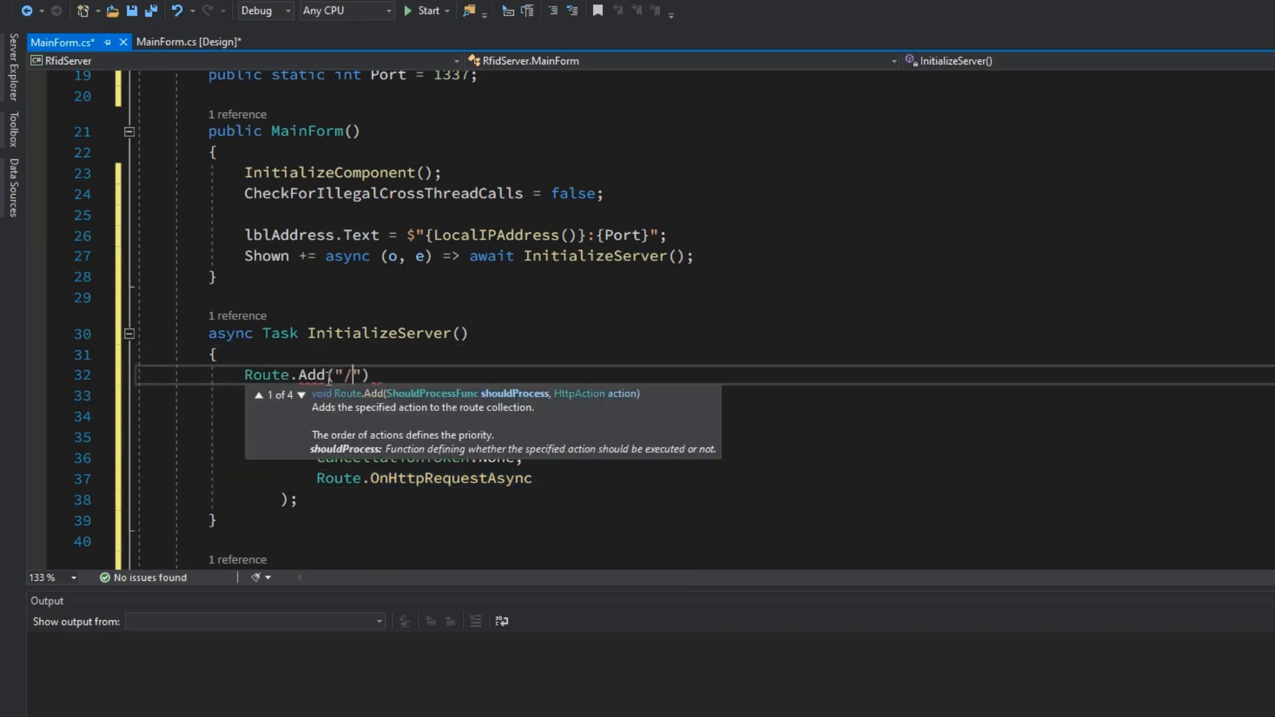
type("log\", (req, res, prop")
left_click(707, 416)
type("res.A")
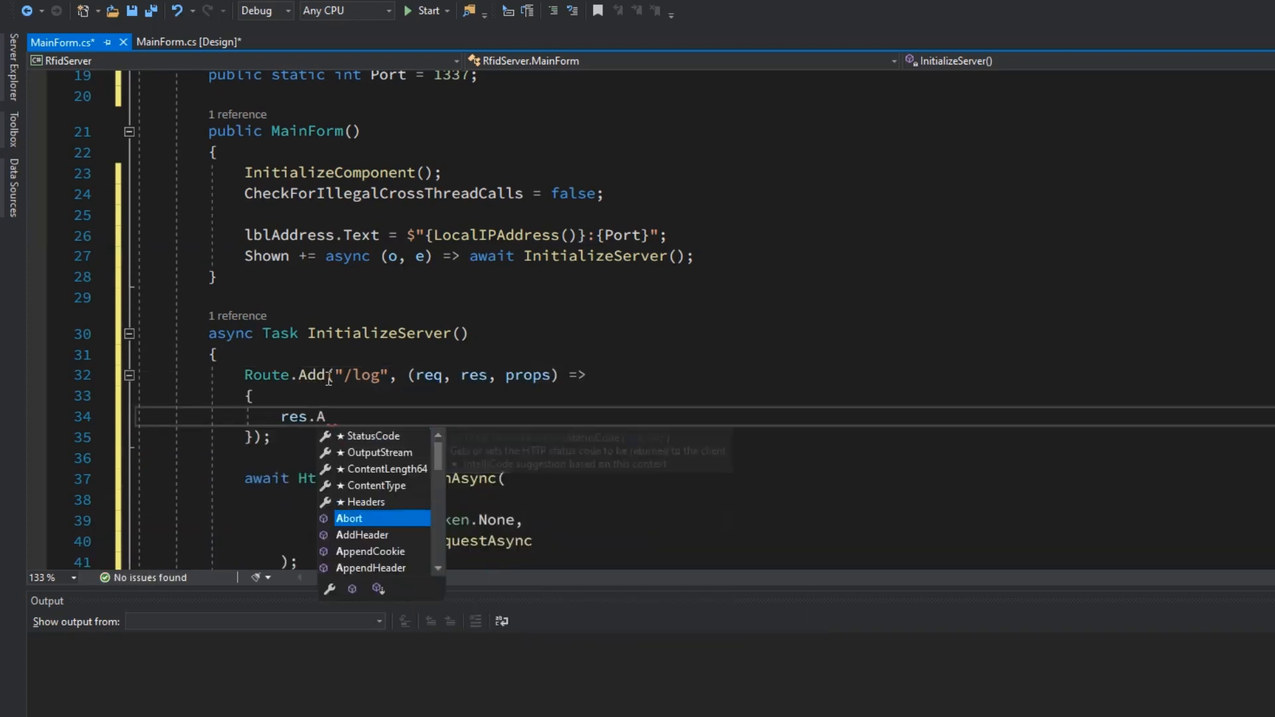
type("sText(\"OK\");")
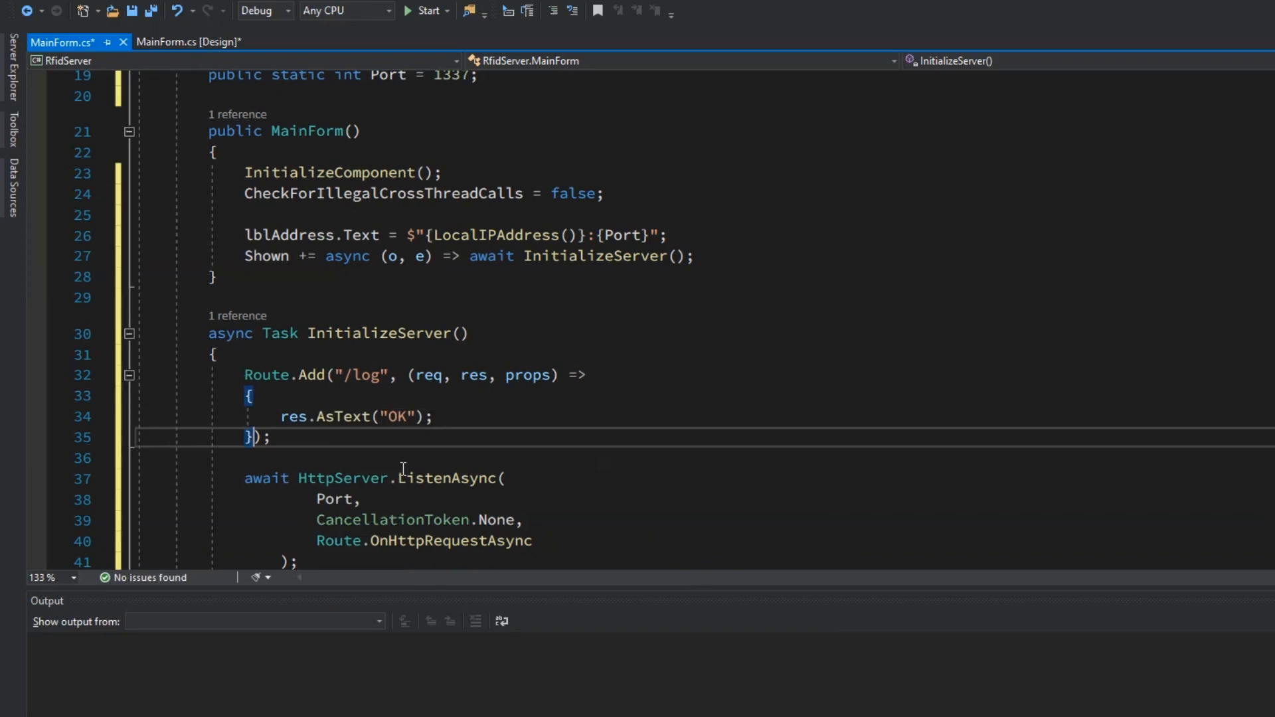
type(", \"POST\"")
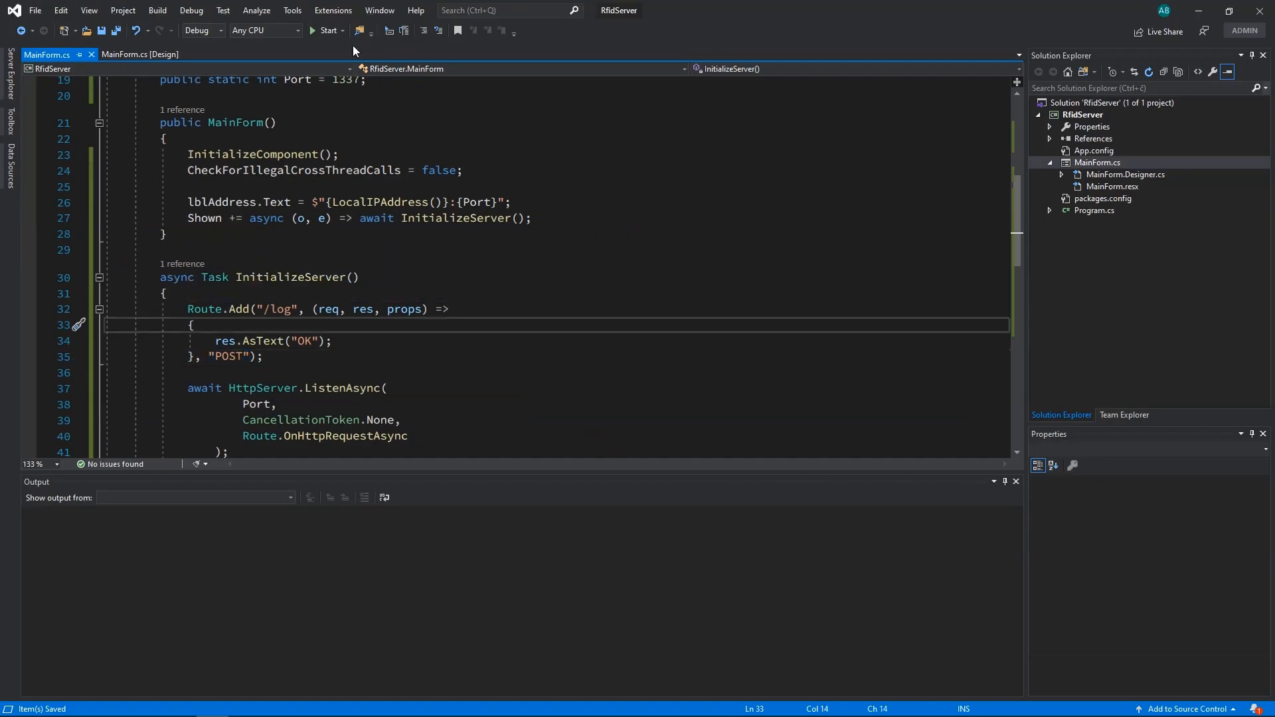
Step: Build and run RfidServer, showing the server at 192.168.0.104:1337
left_click(328, 31)
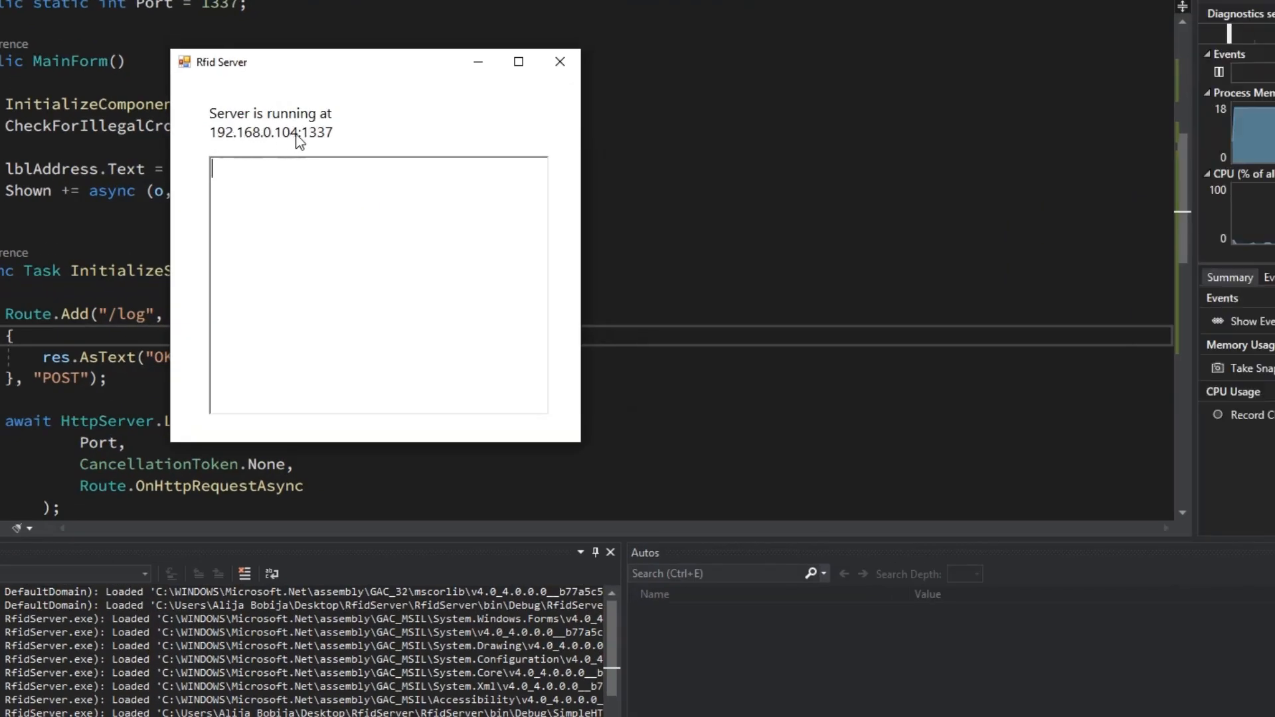
mouse_move(316, 138)
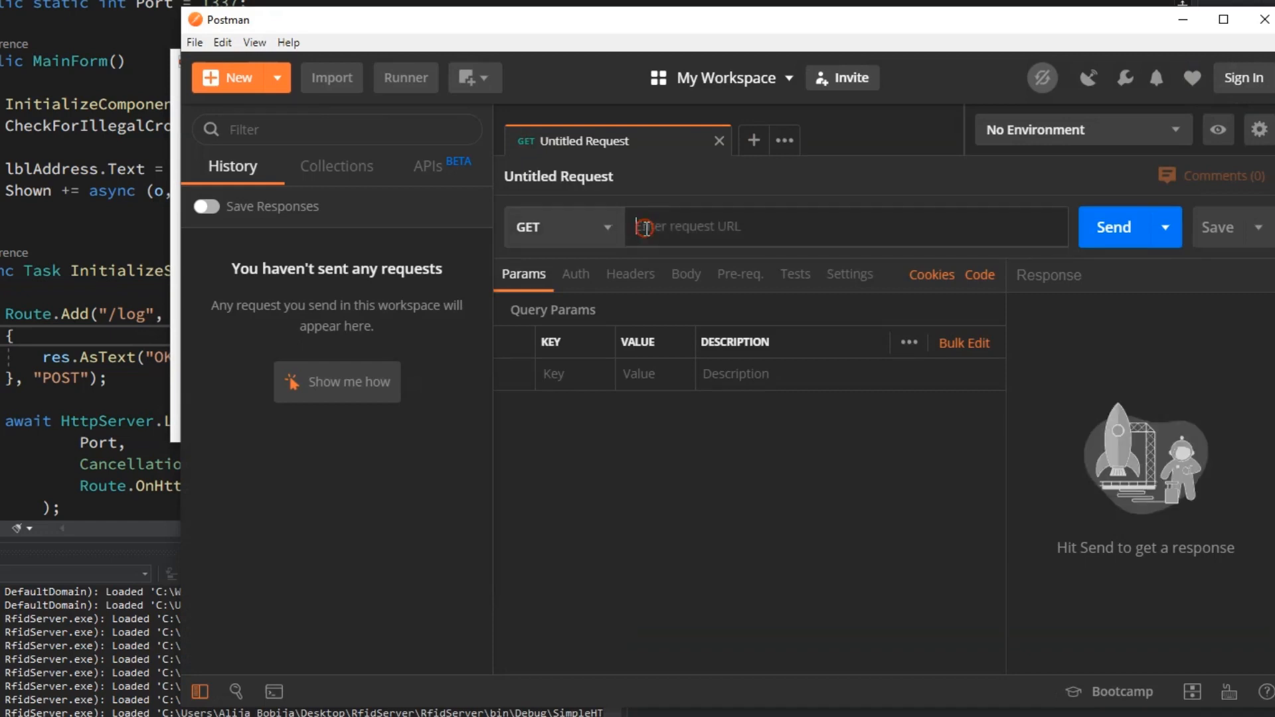
Step: Send a POST request to localhost:1337/log and receive the 200 OK reply 'OK'
type("localhost:1337/log")
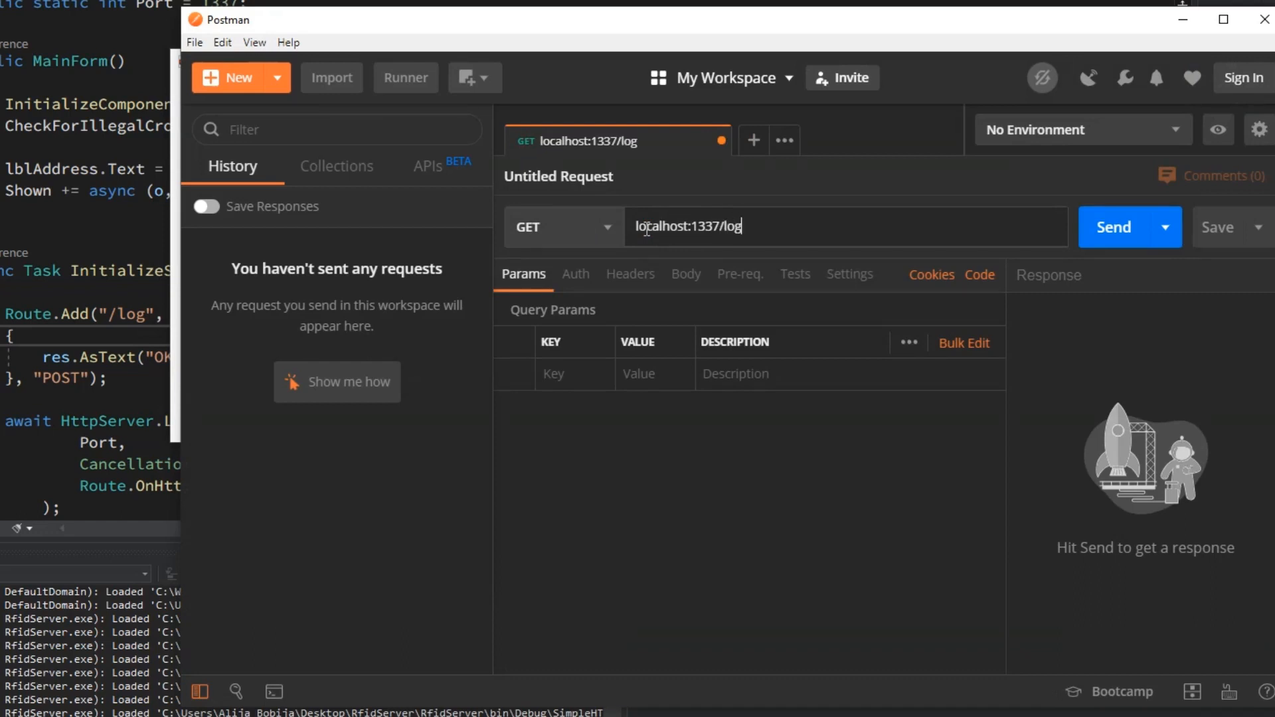
left_click(561, 228)
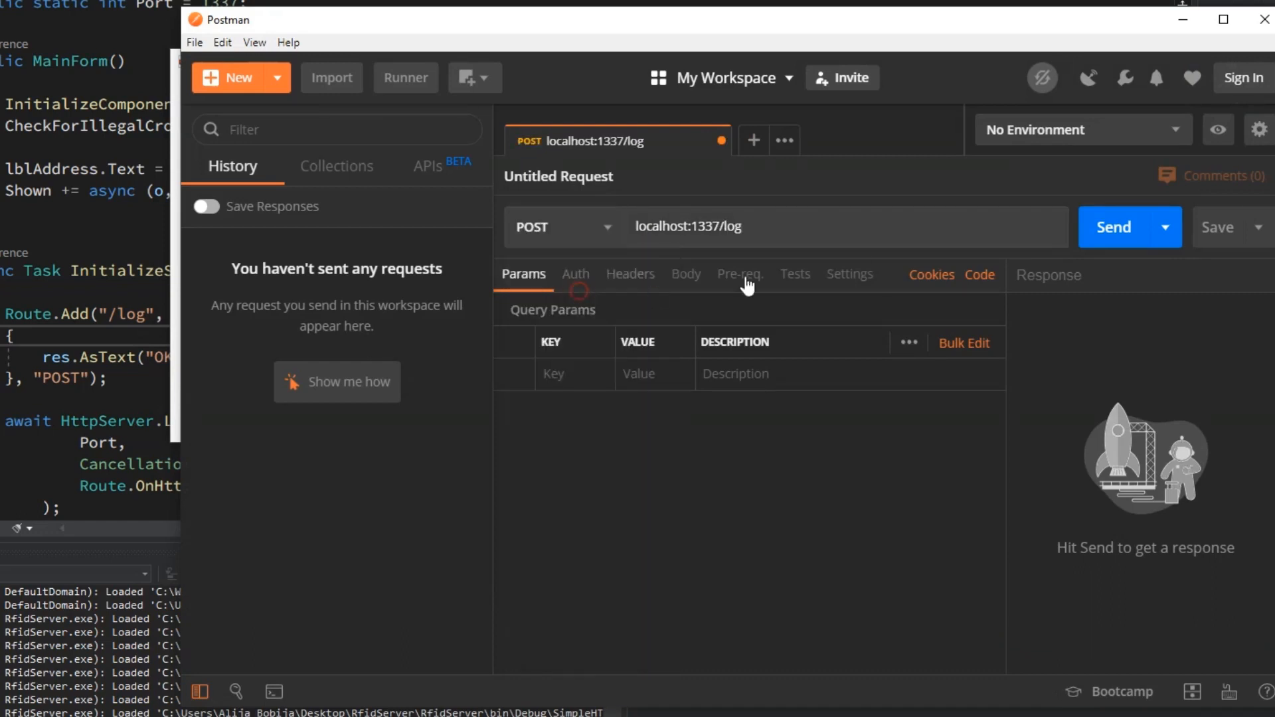
left_click(1114, 228)
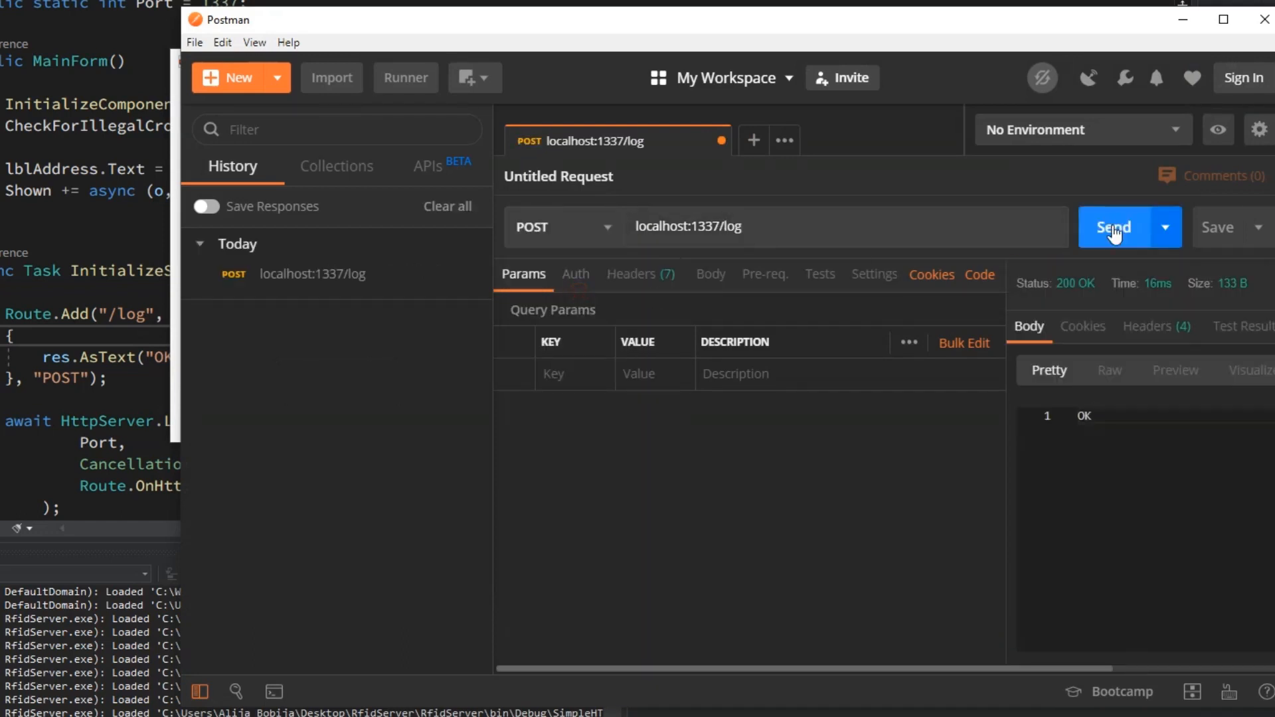
mouse_move(1089, 418)
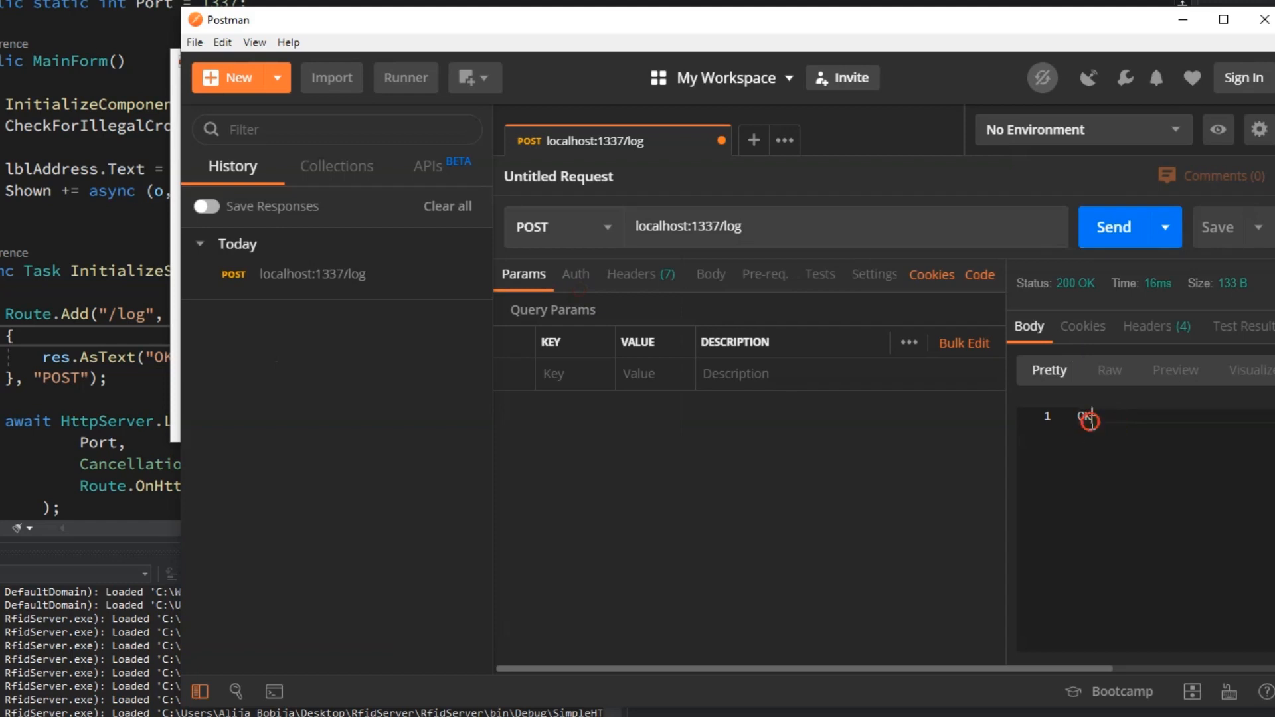
double_click(1084, 416)
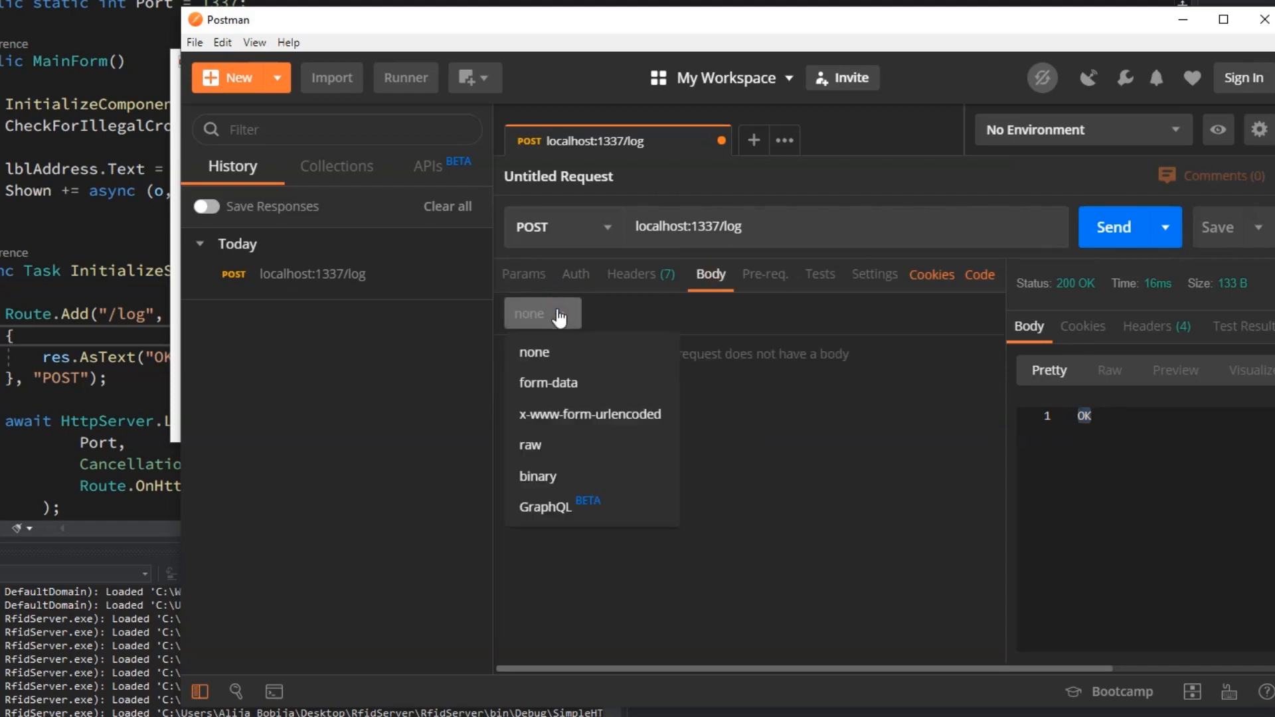
Step: Set a raw JSON body of {"Tag": "0x00 0x01 0x02 0x03 0x04"}
left_click(530, 445)
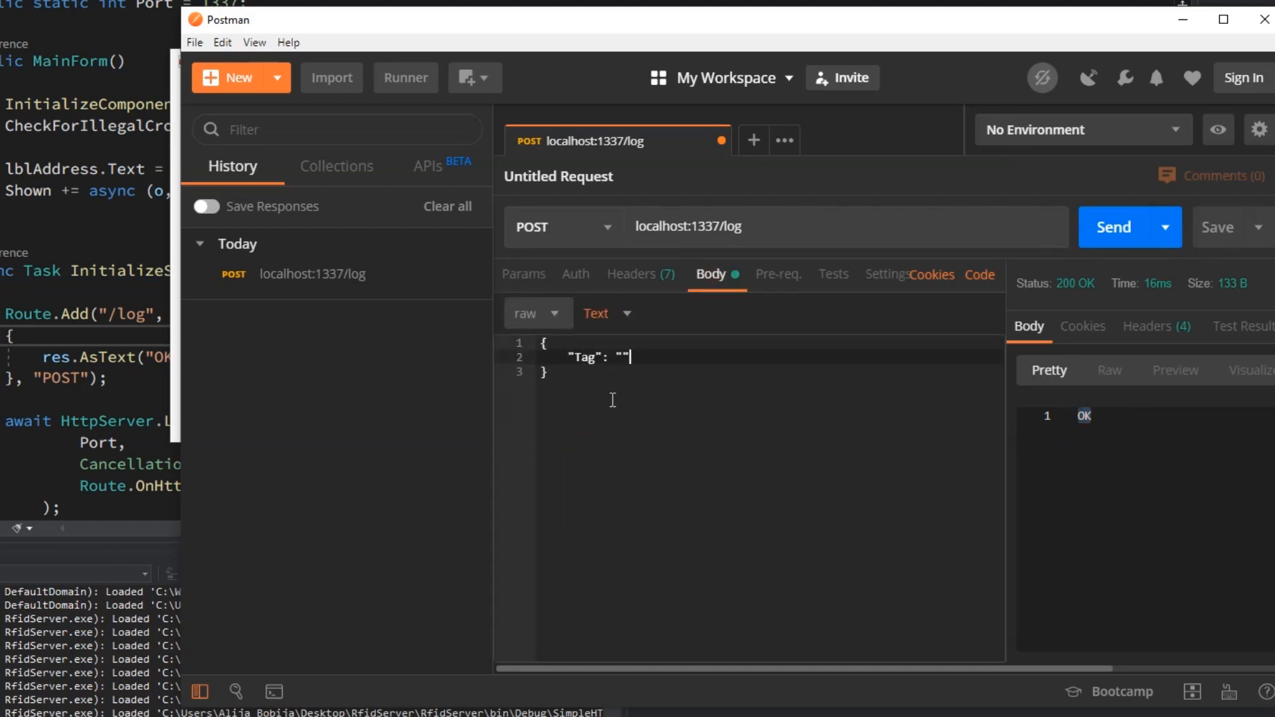
type("0x00")
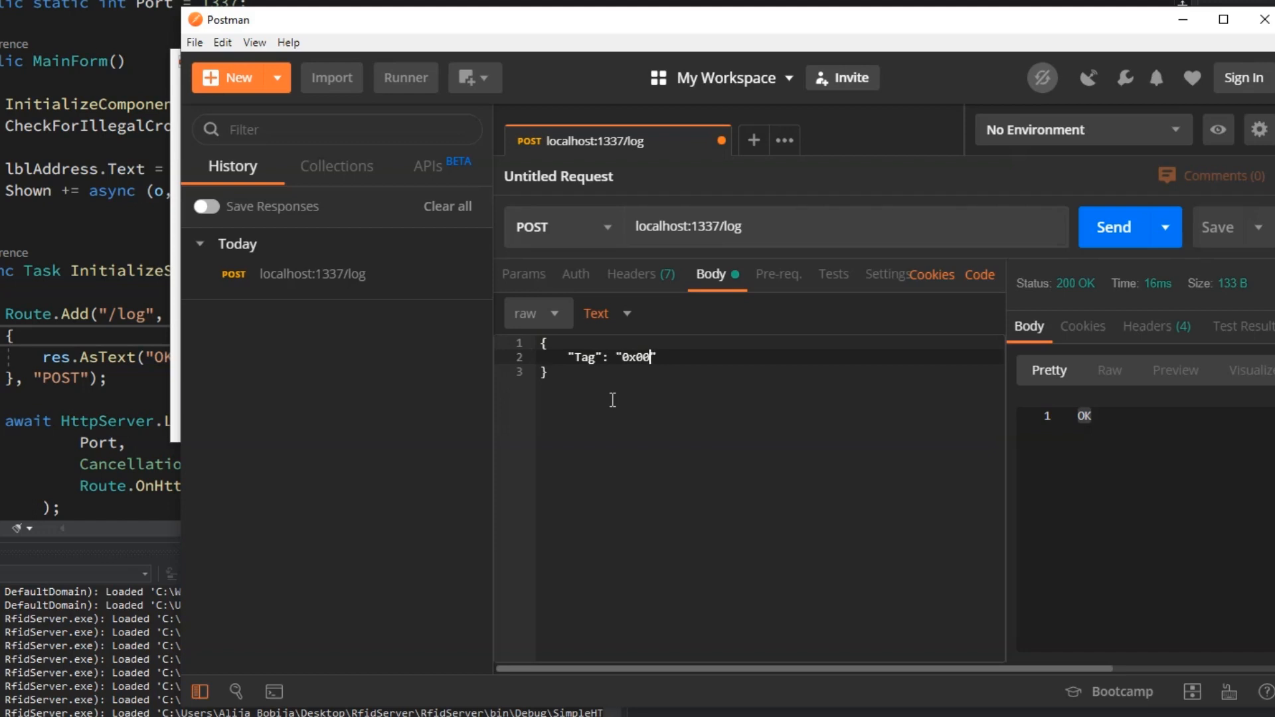
type("0x01 0x02 0x03 0x04")
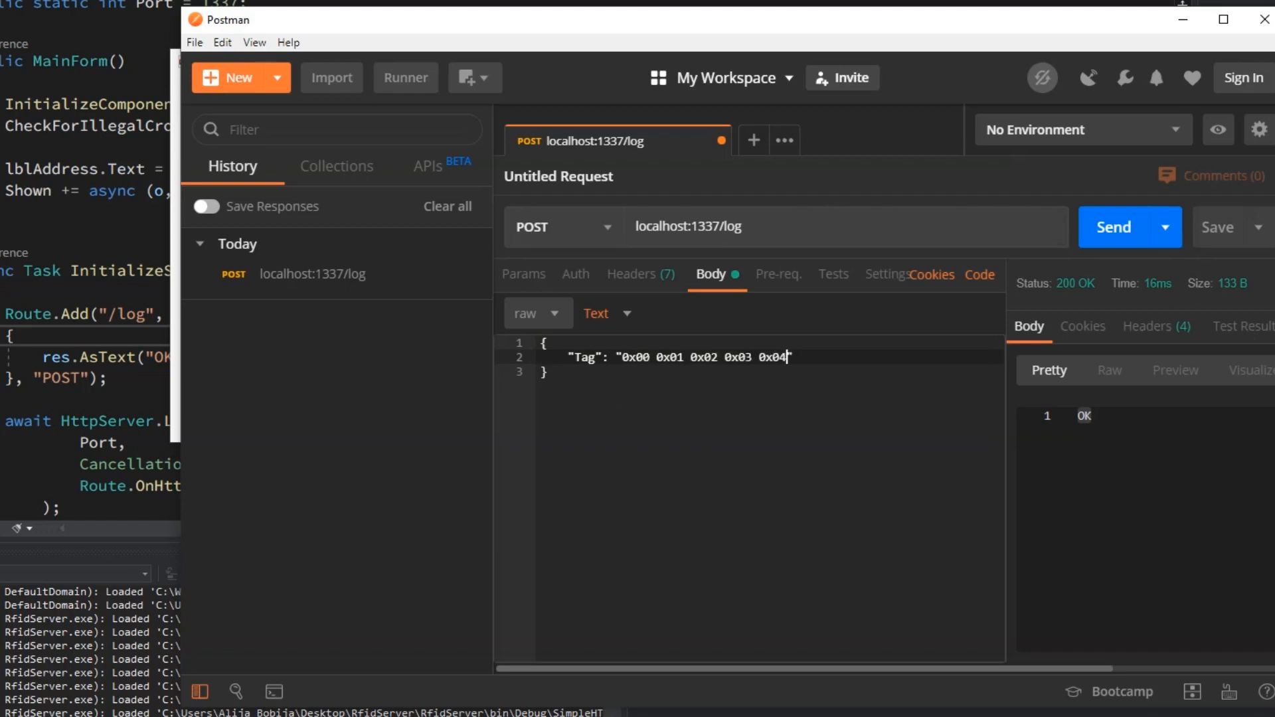
mouse_move(396, 445)
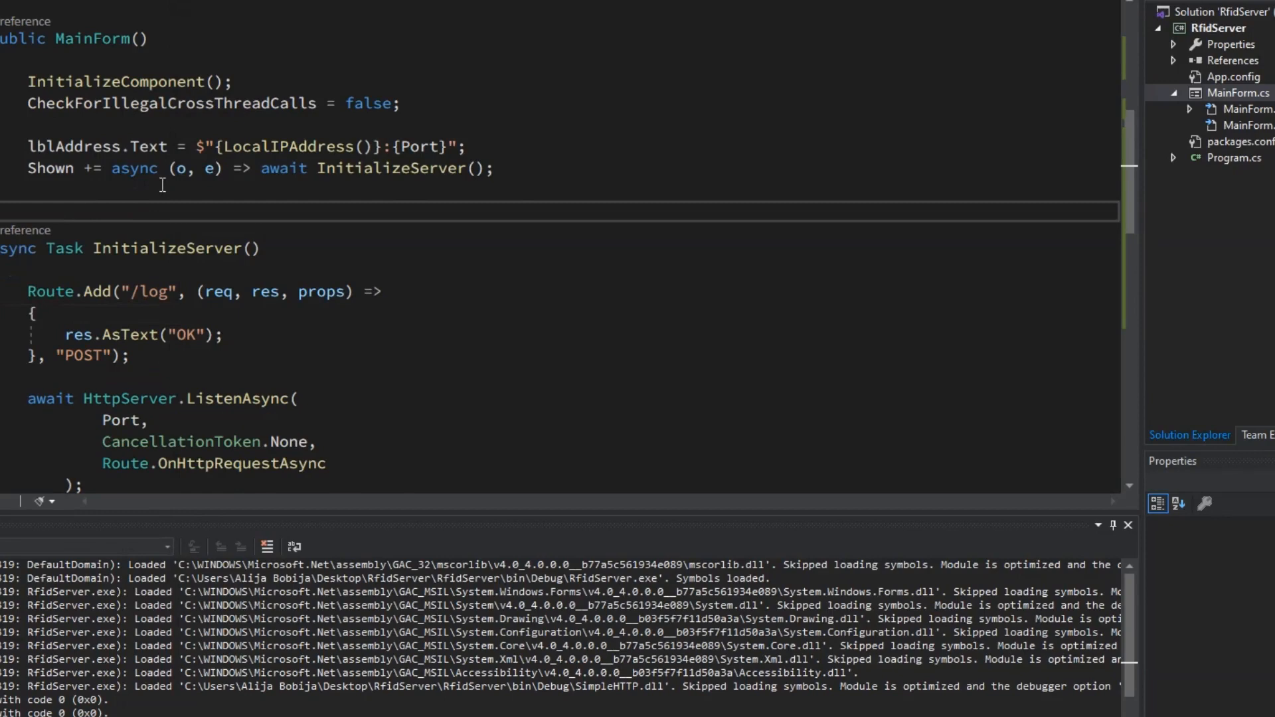
Step: Read the request stream with a StreamReader and deserialize it via JsonConvert.DeserializeObject<LogRequest>
type("using(var reader )")
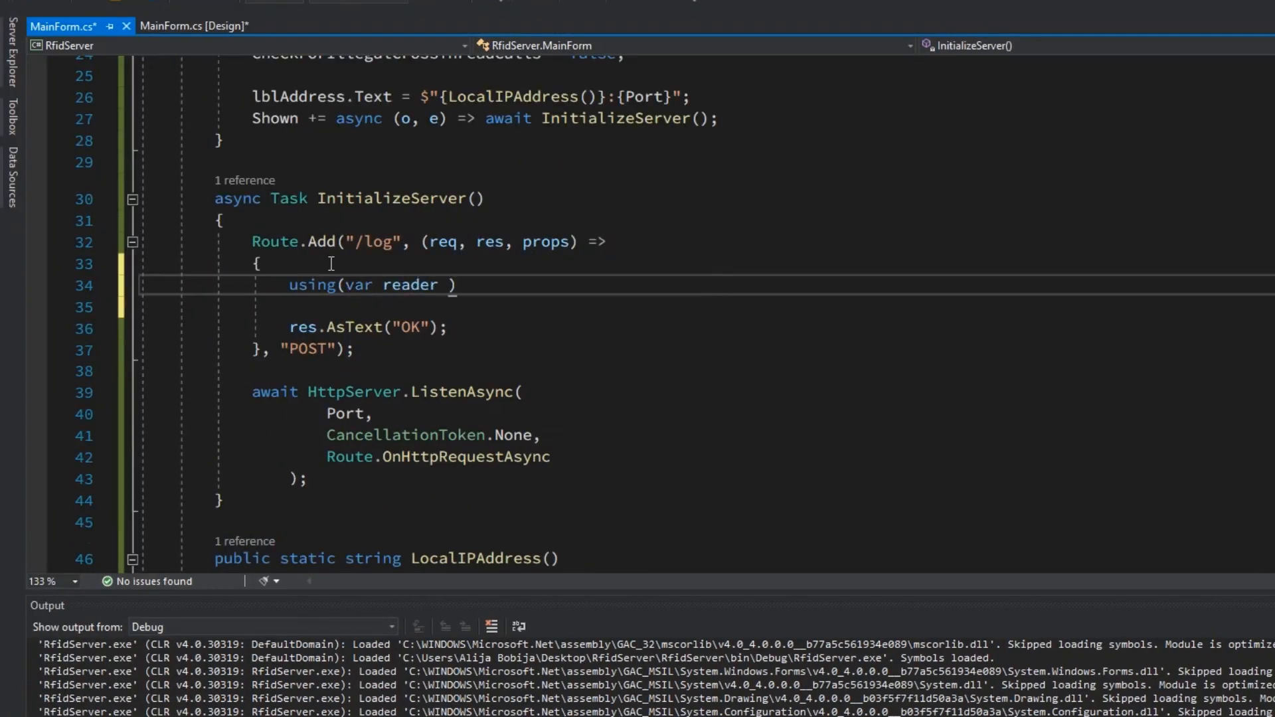
type("= new StreamReader(req.InputStream, Encoding.UTF8")
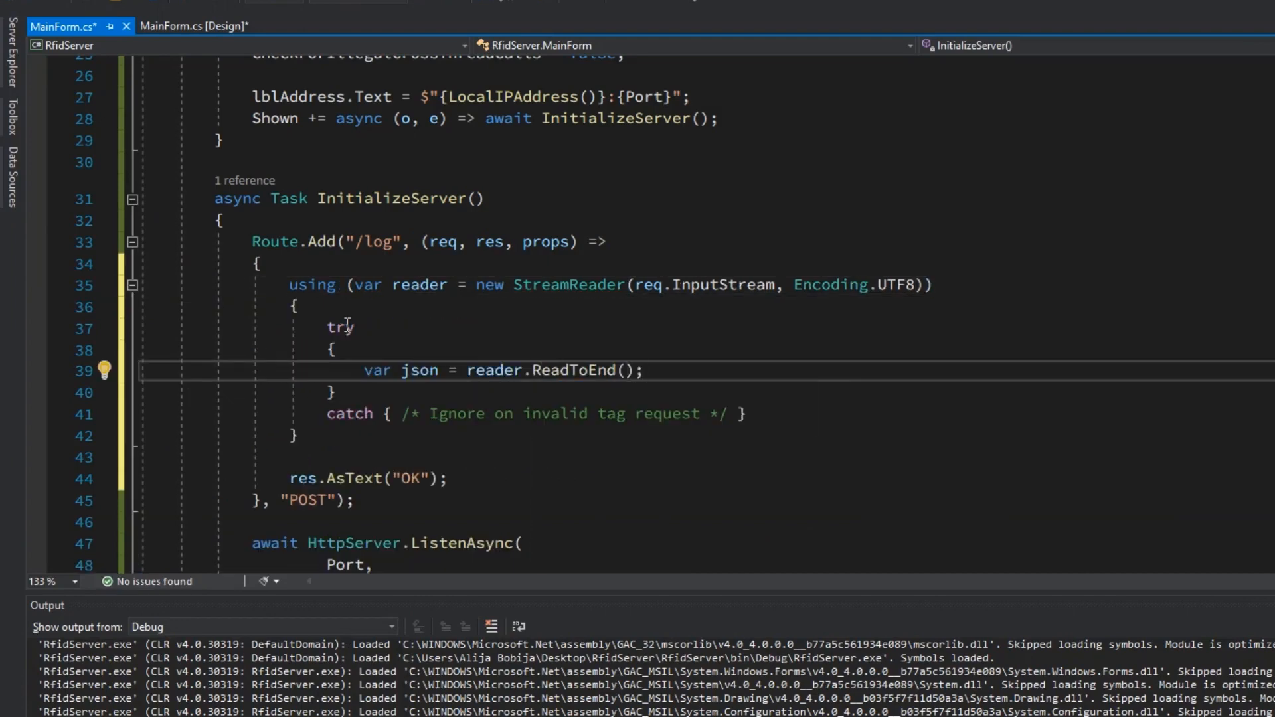
type("var logRequest =")
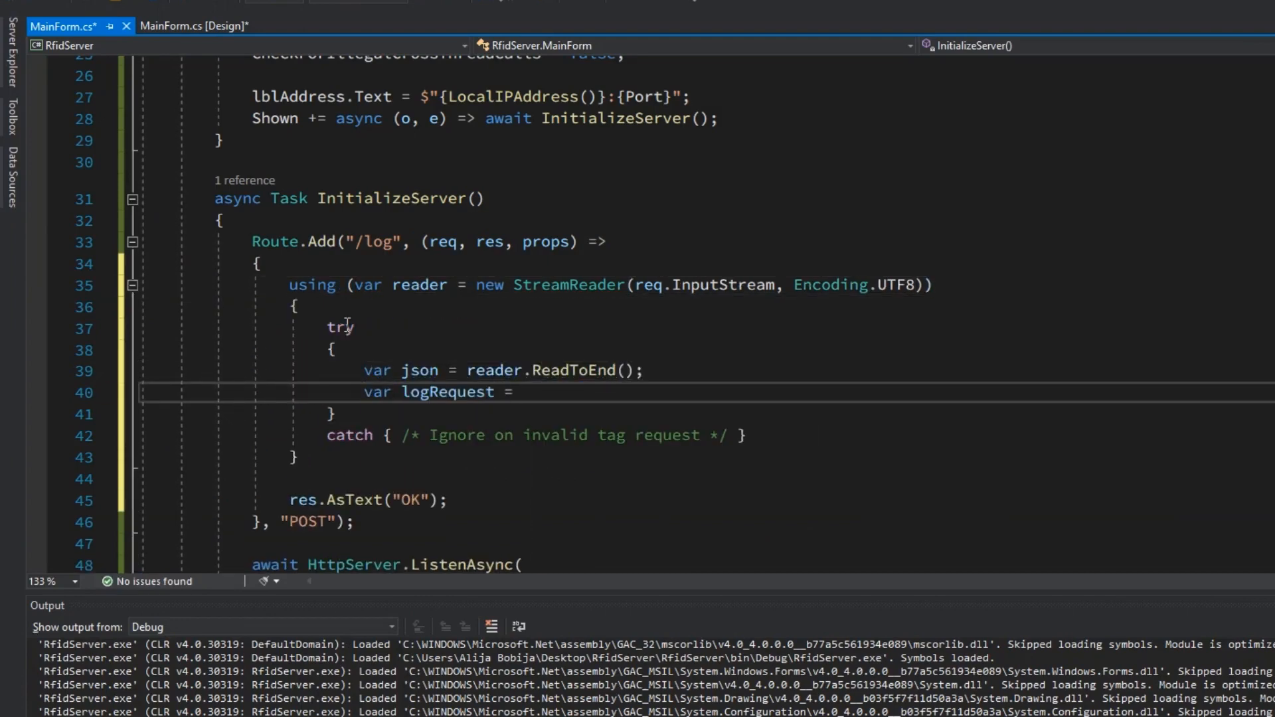
type("JsonConvert")
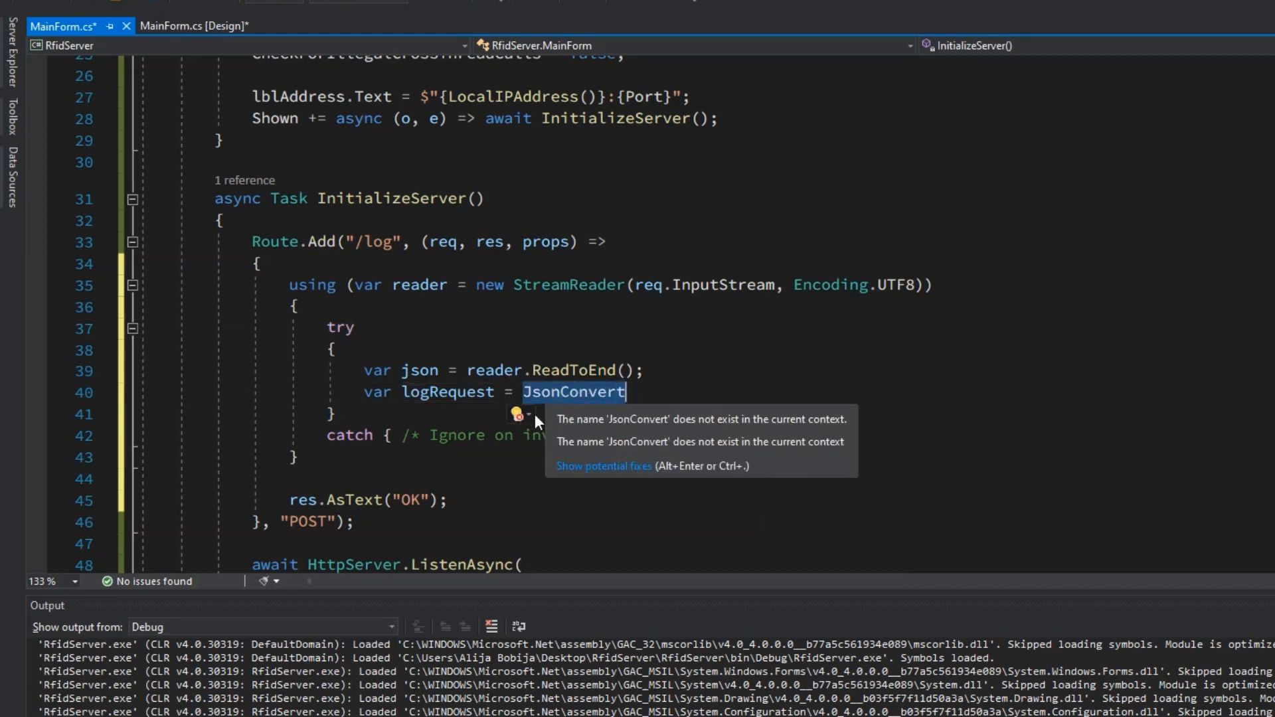
type(".DeserializeObject<>")
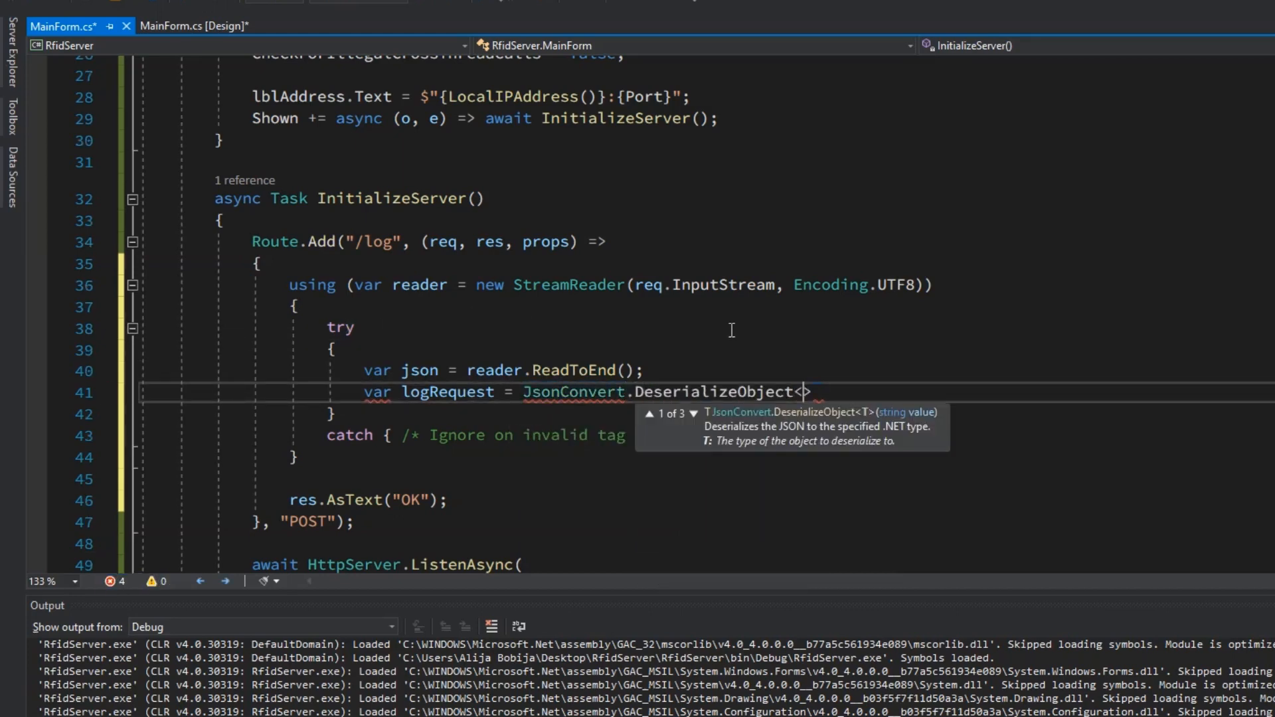
type("LogRequest>(json);")
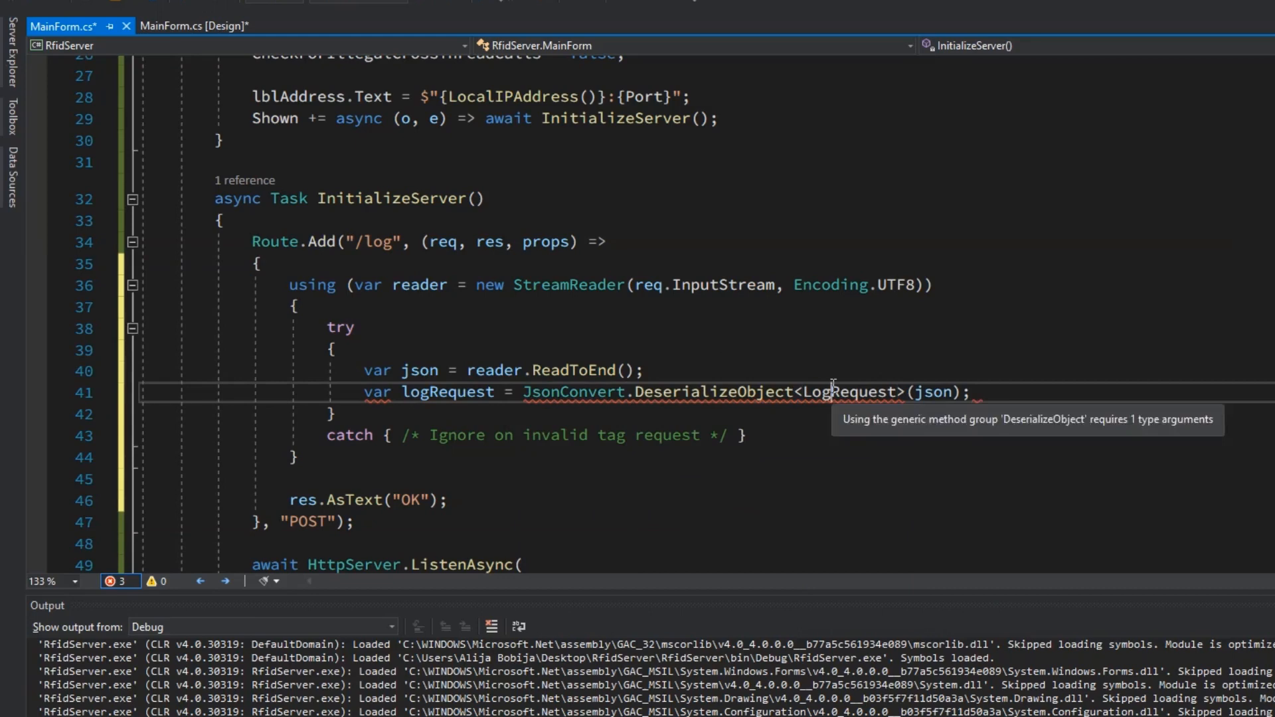
Step: Create a LogRequest class with a 'public string Tag { get; set; }' property
double_click(847, 391)
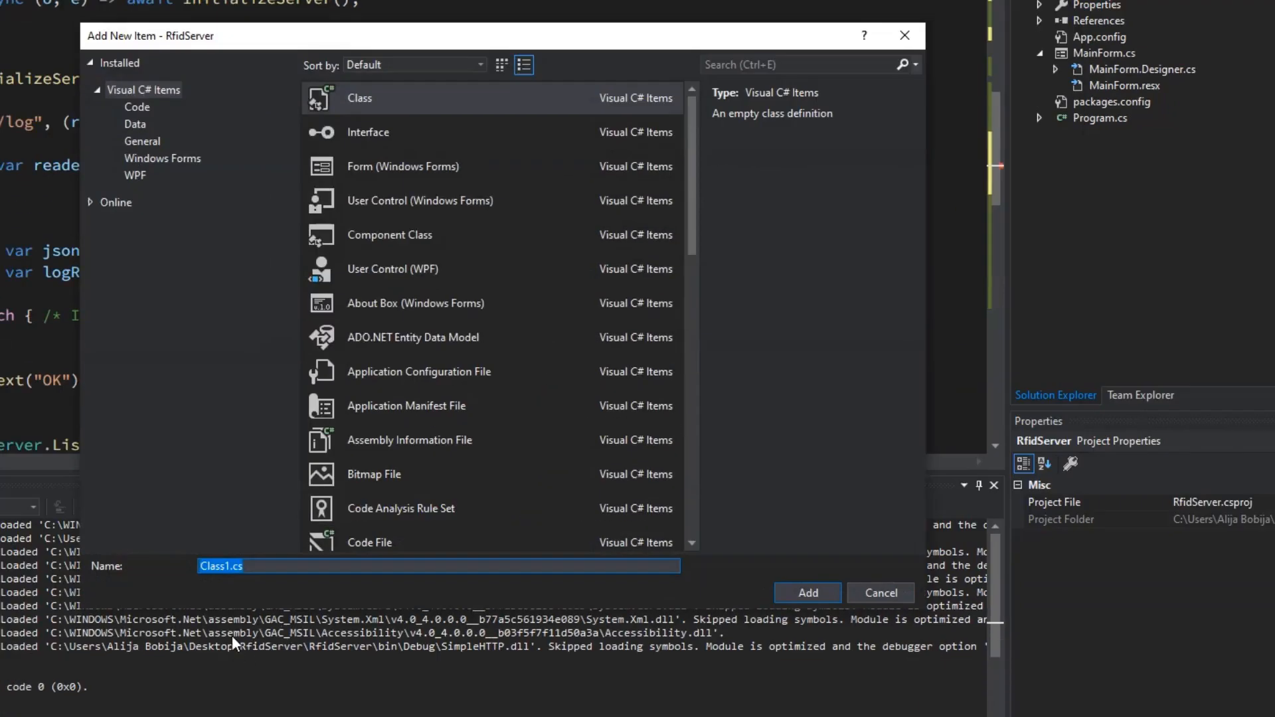
left_click(807, 593)
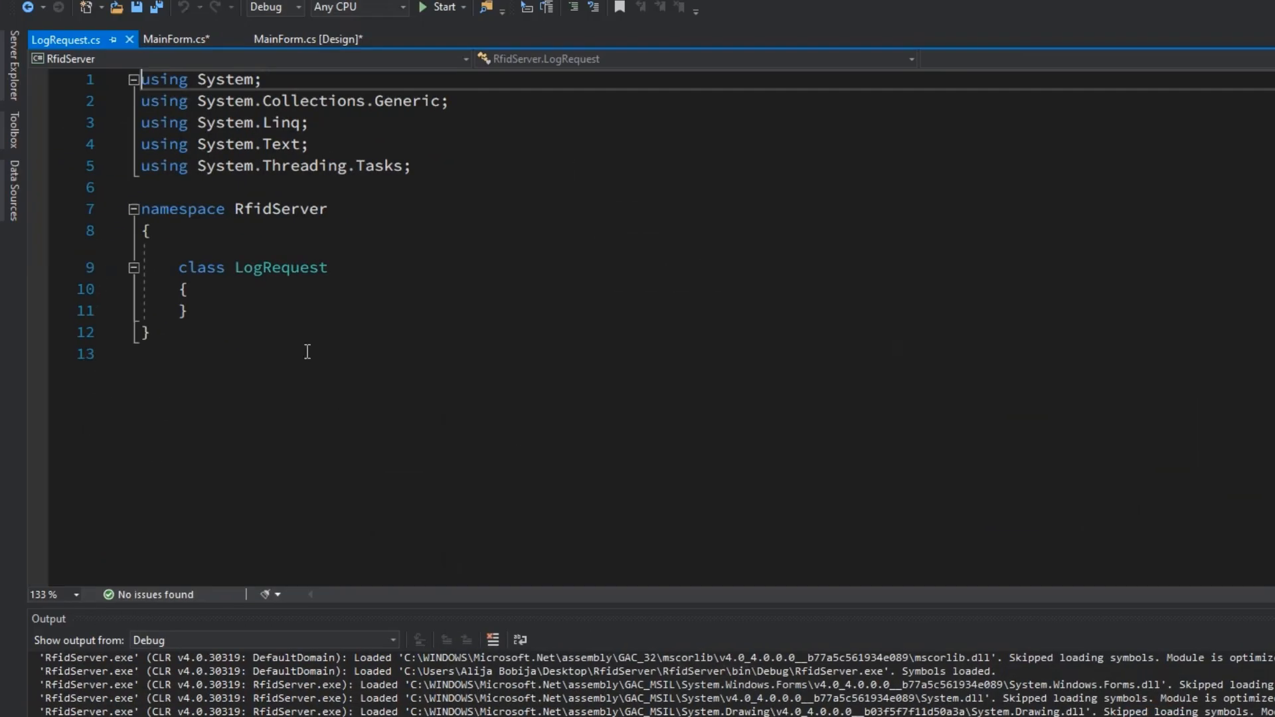
type("public string Tag { get; set; }")
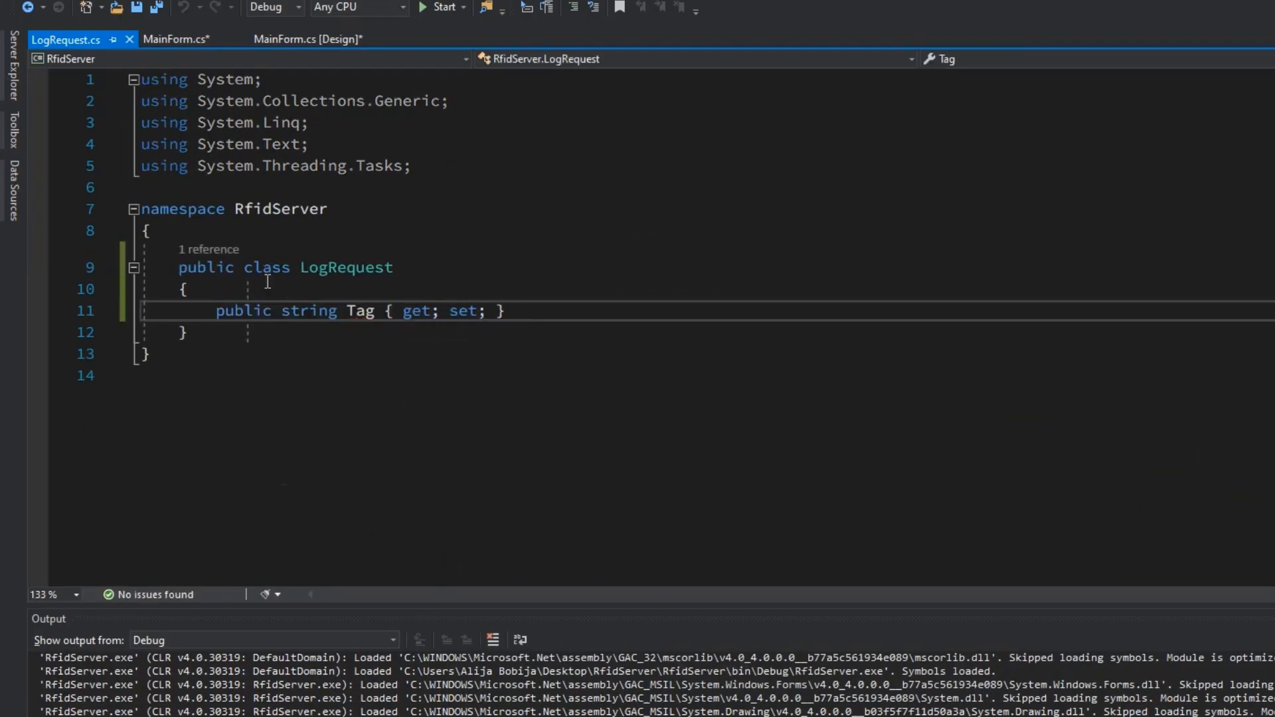
left_click(172, 38)
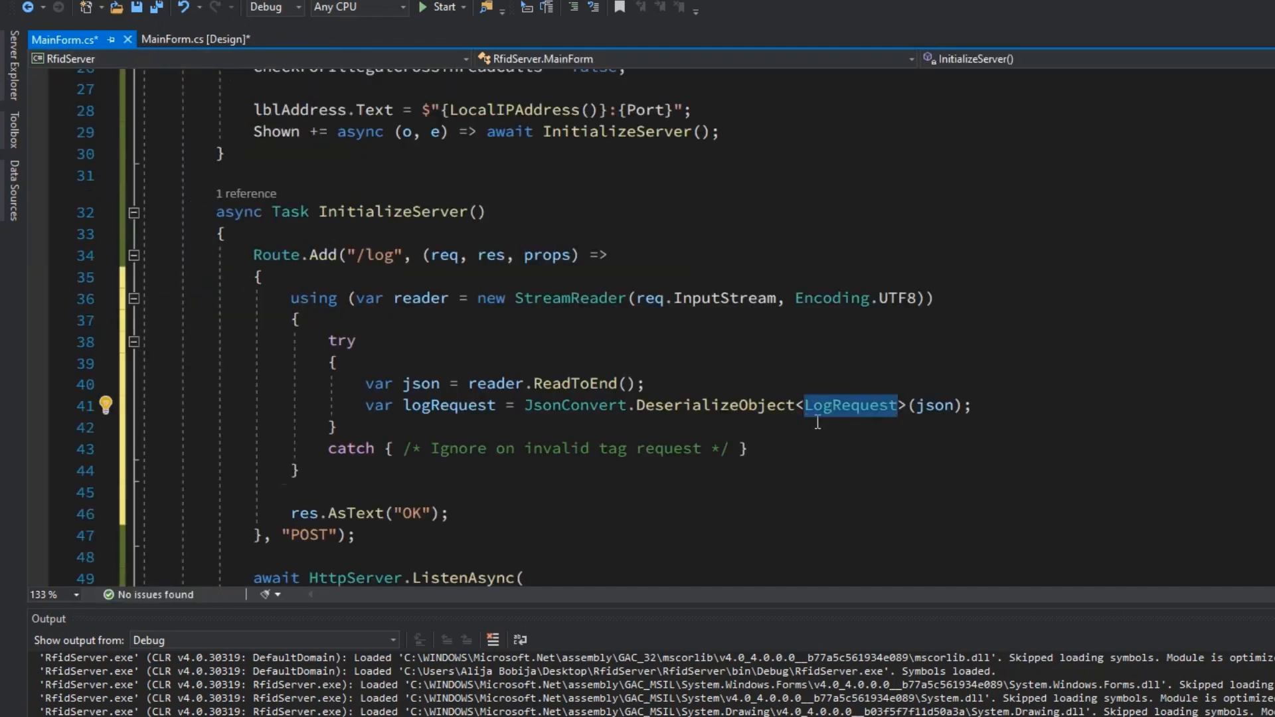
Step: Append logRequest.Tag and Environment.NewLine to the rich text box in the /log handler
type("richTextBox.AppendText(logRequest.Tag);")
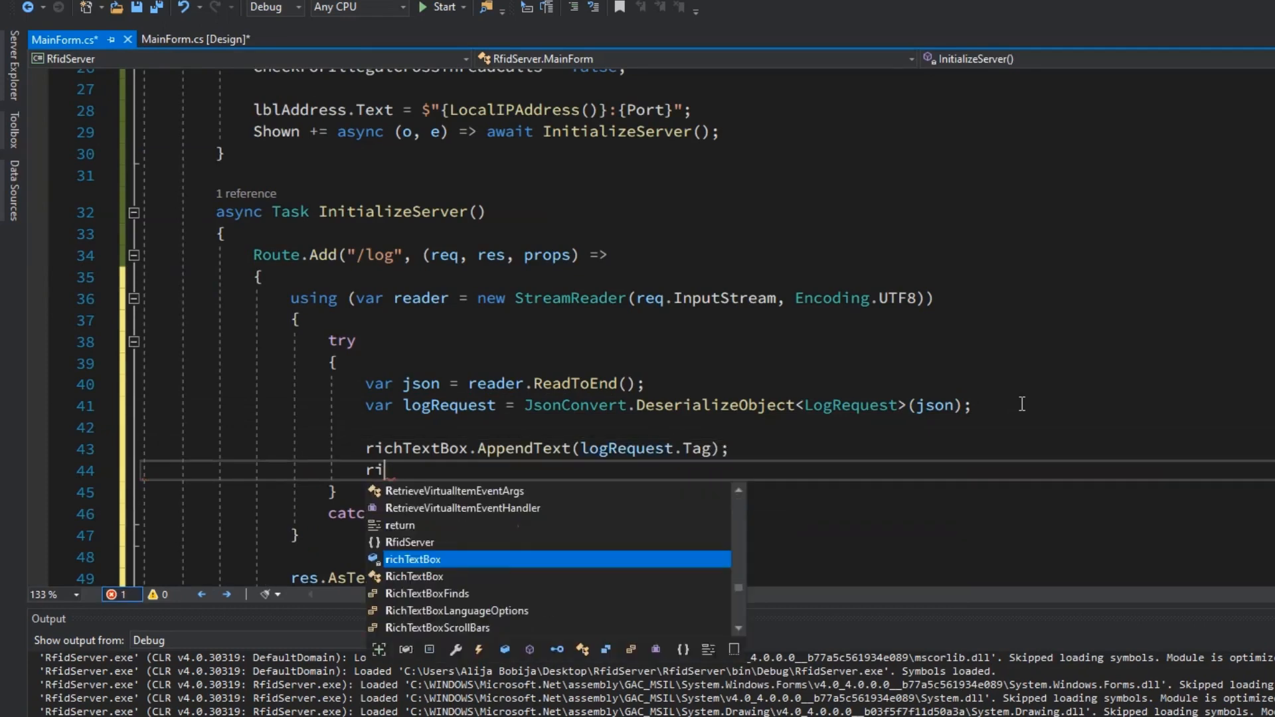
type("richTextBox.AppendText(Environment.NewLine);")
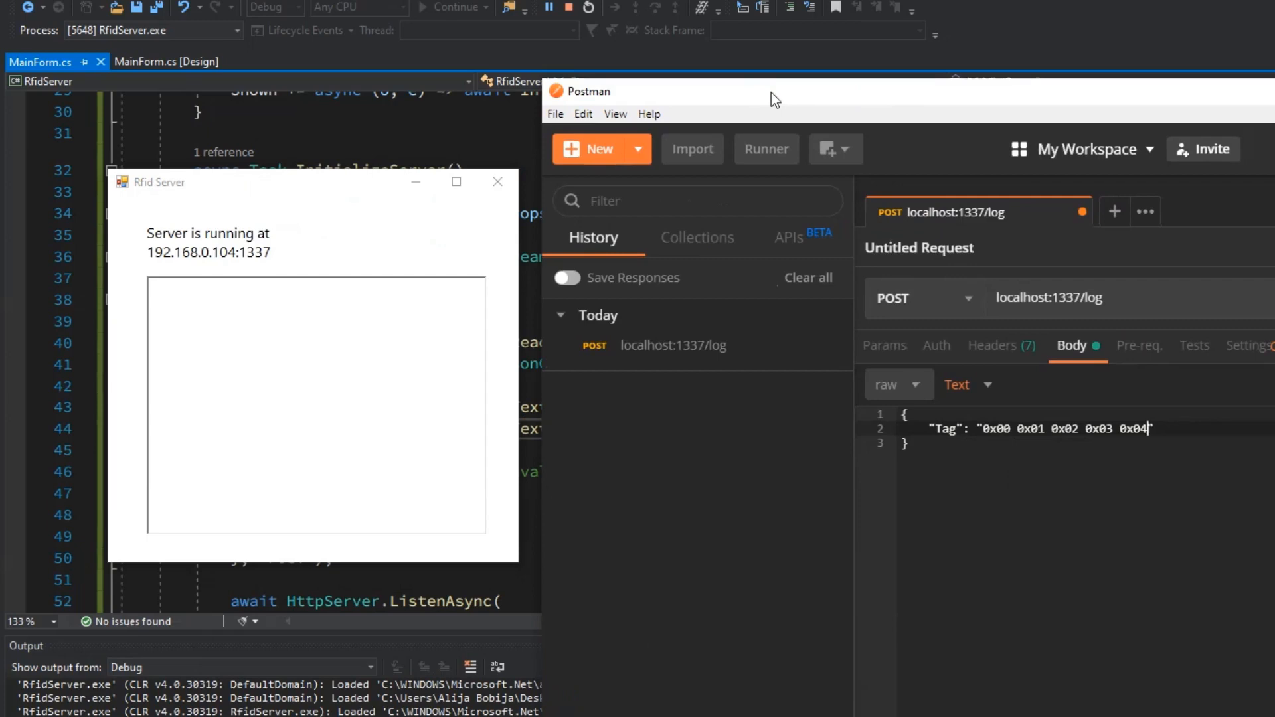
Step: Send the POST with the Tag JSON body to localhost:1337/log from Postman
left_click(1199, 271)
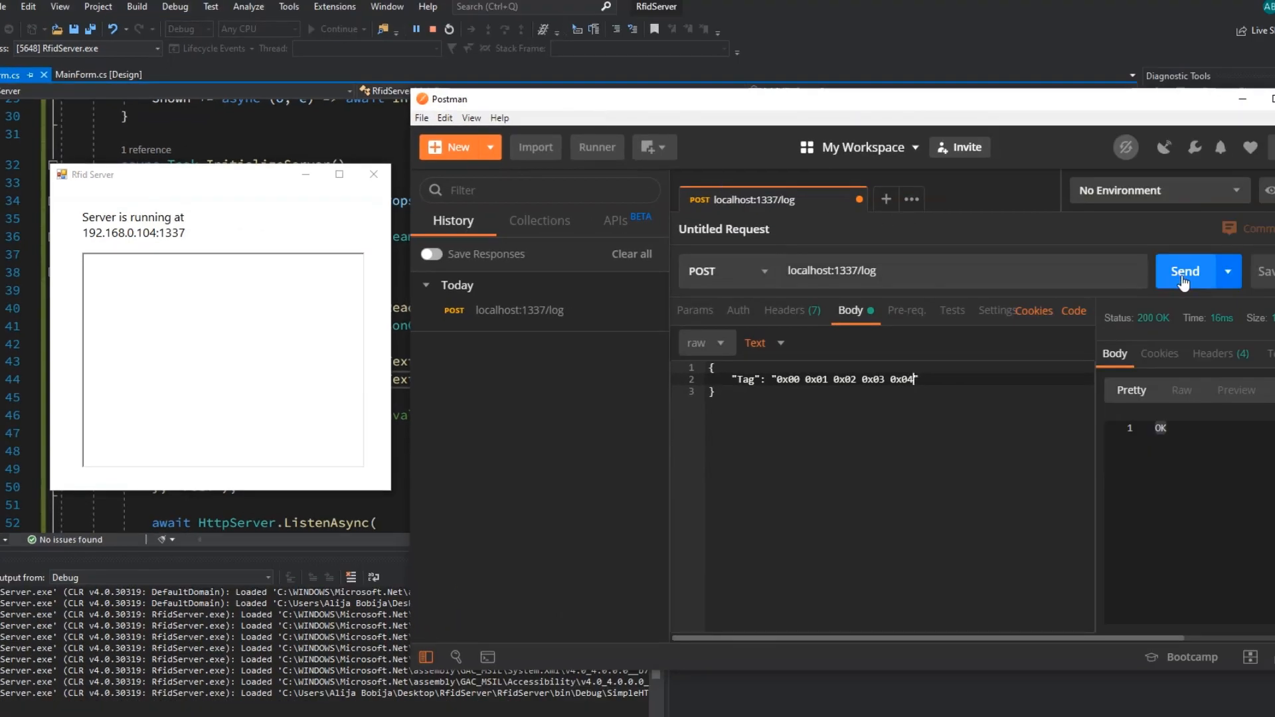
left_click(1183, 271)
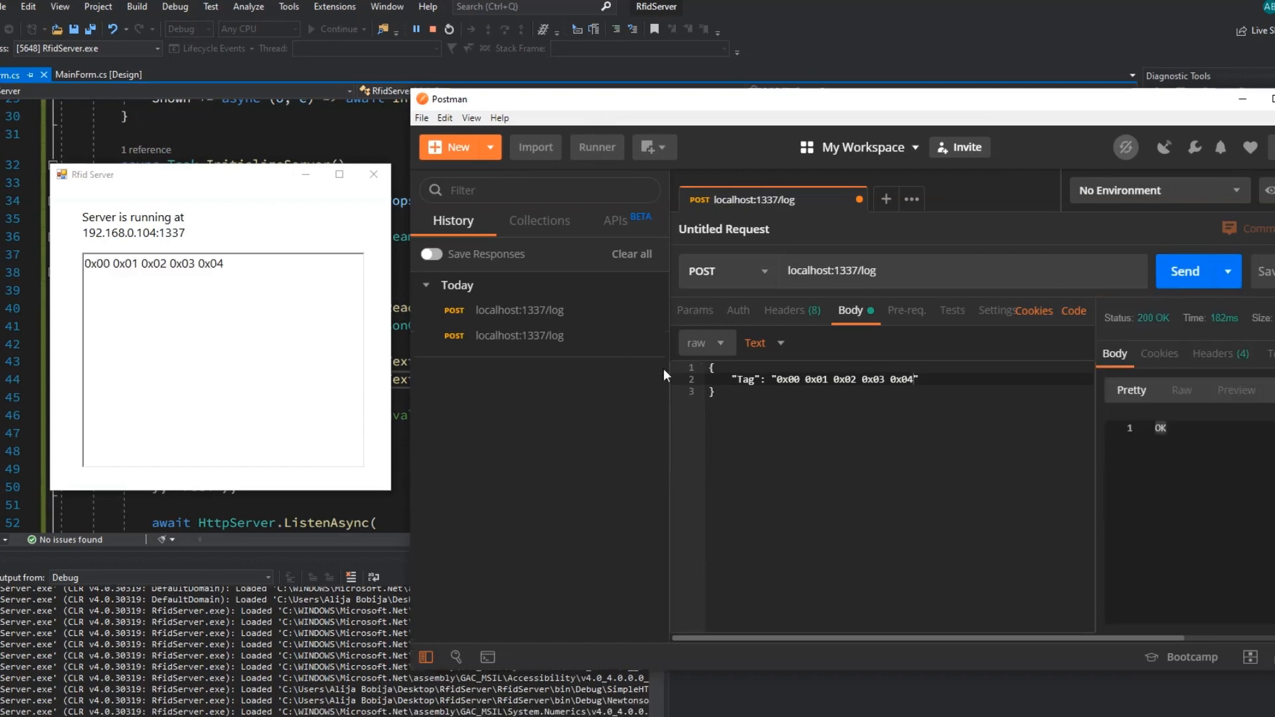
mouse_move(1223, 288)
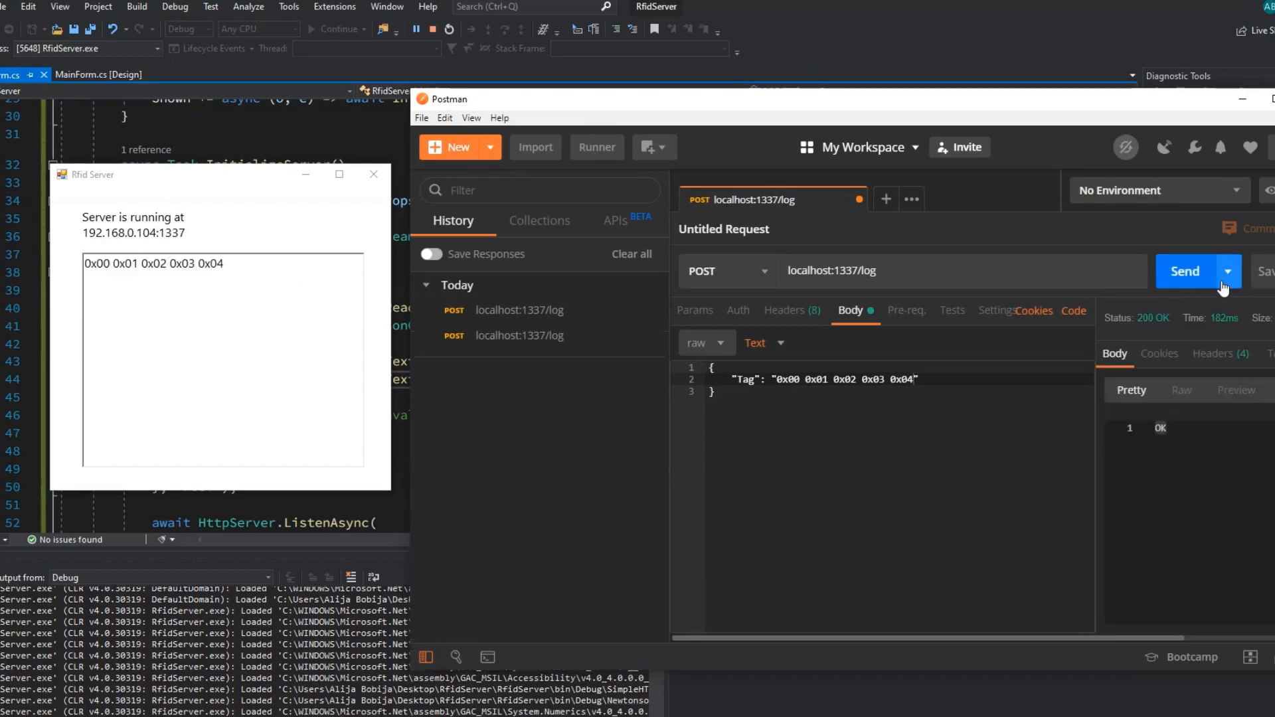
left_click(1183, 271)
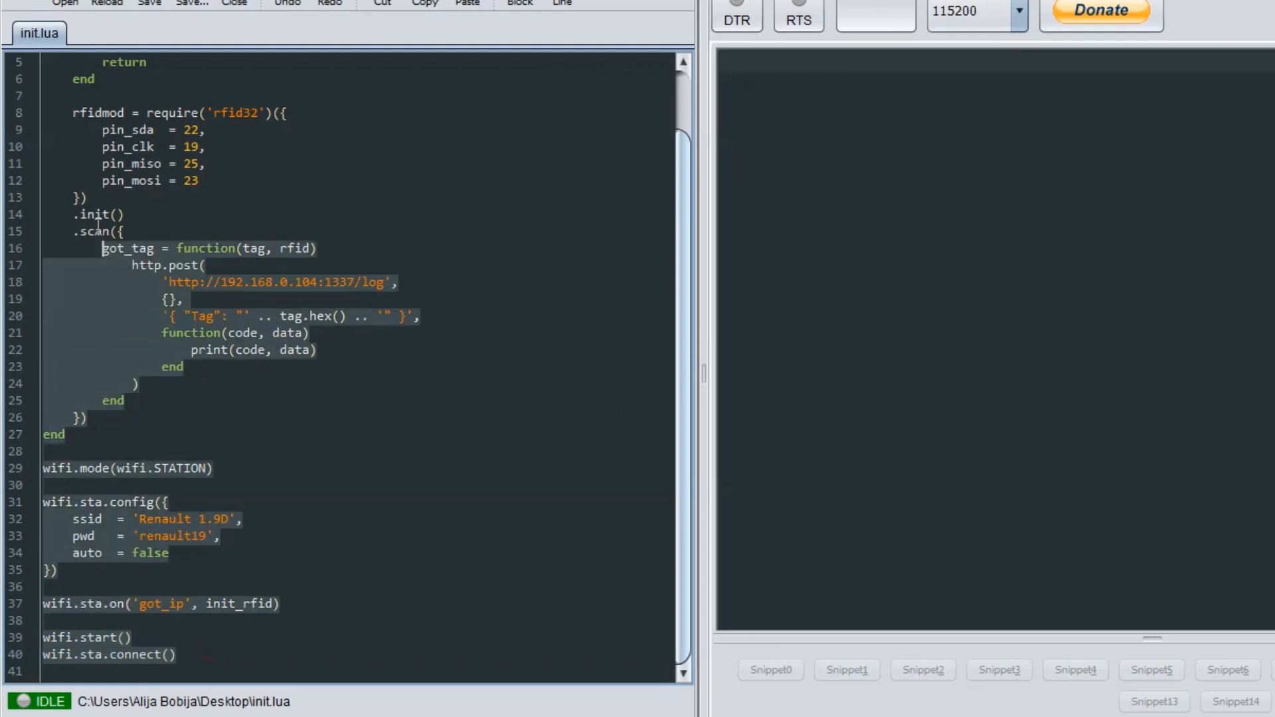
Step: Scroll through init.lua covering the http.post callback and Wi-Fi station config, then reach Control Panel
left_click(49, 620)
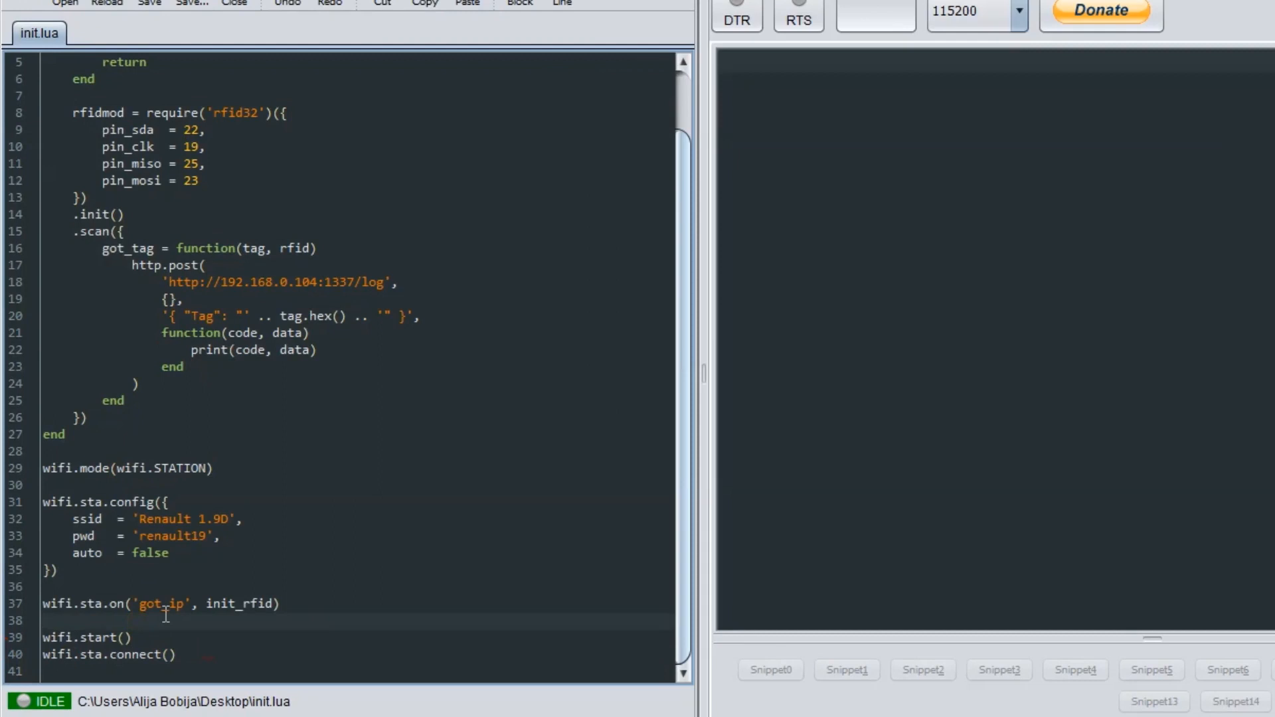
left_click(41, 620)
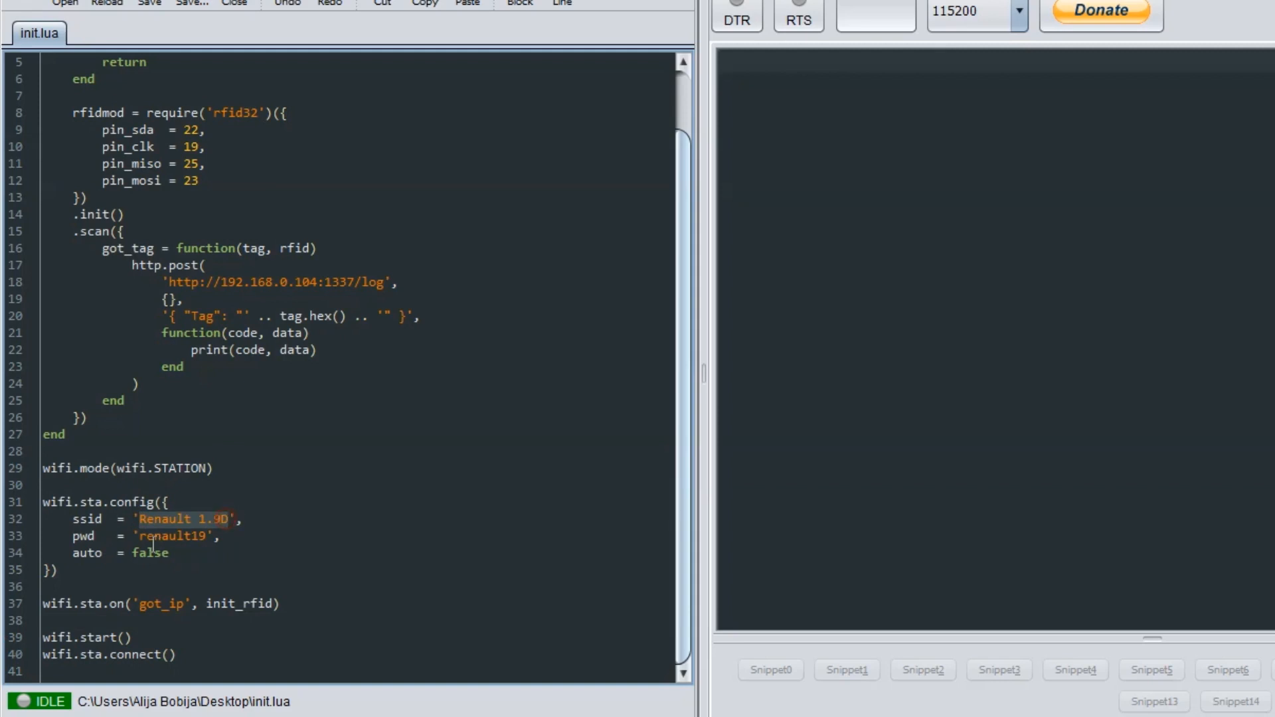
left_click(171, 535)
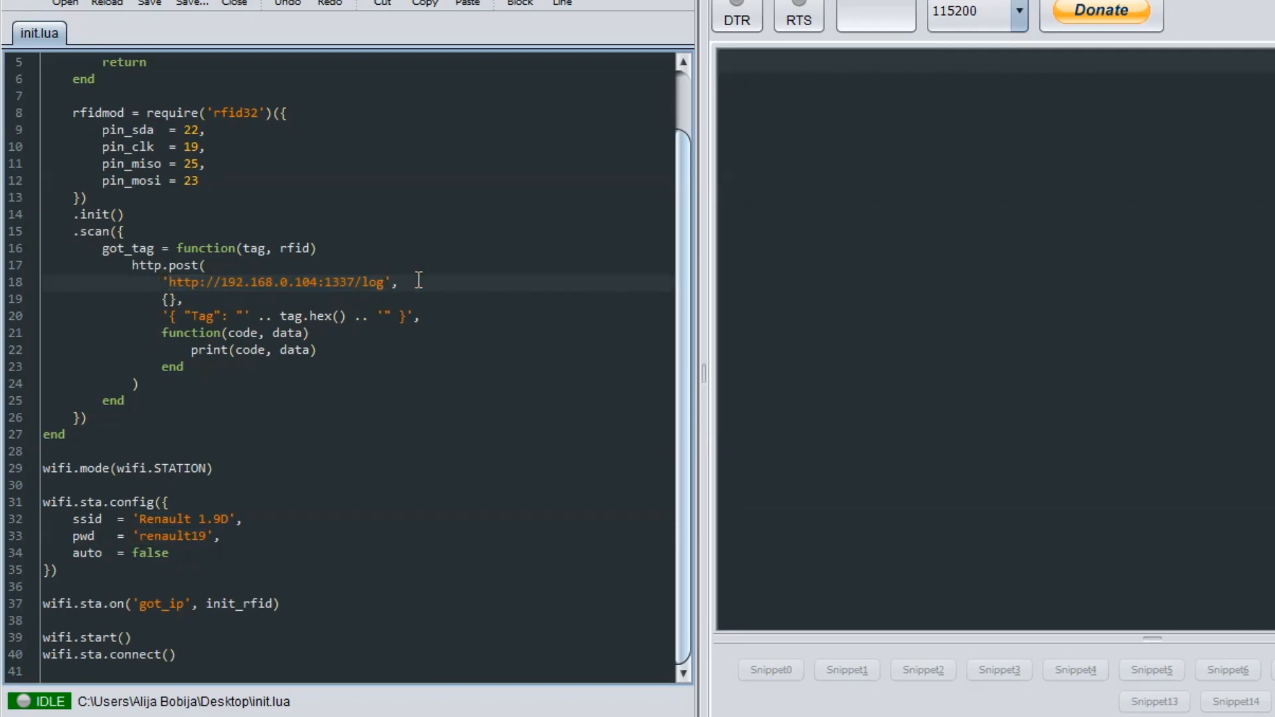
mouse_move(429, 299)
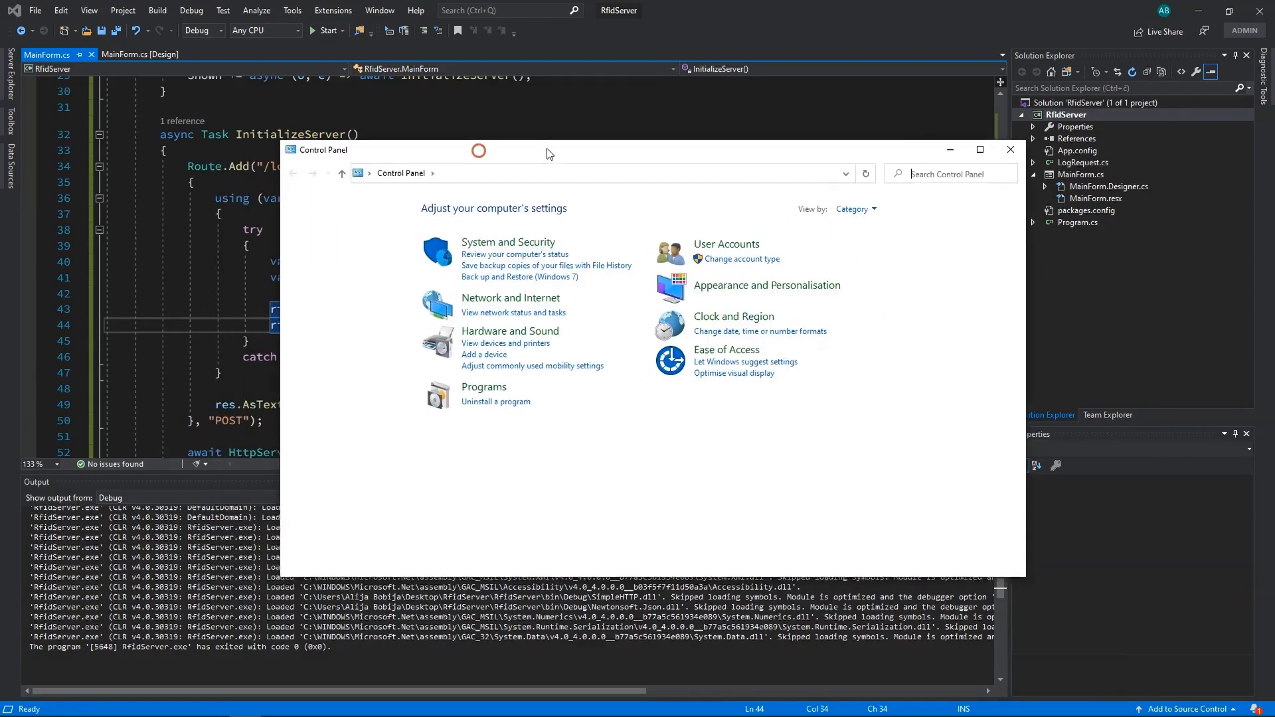
Step: Navigate System and Security > Windows Defender Firewall > Advanced settings and show Inbound Rules
left_click(508, 242)
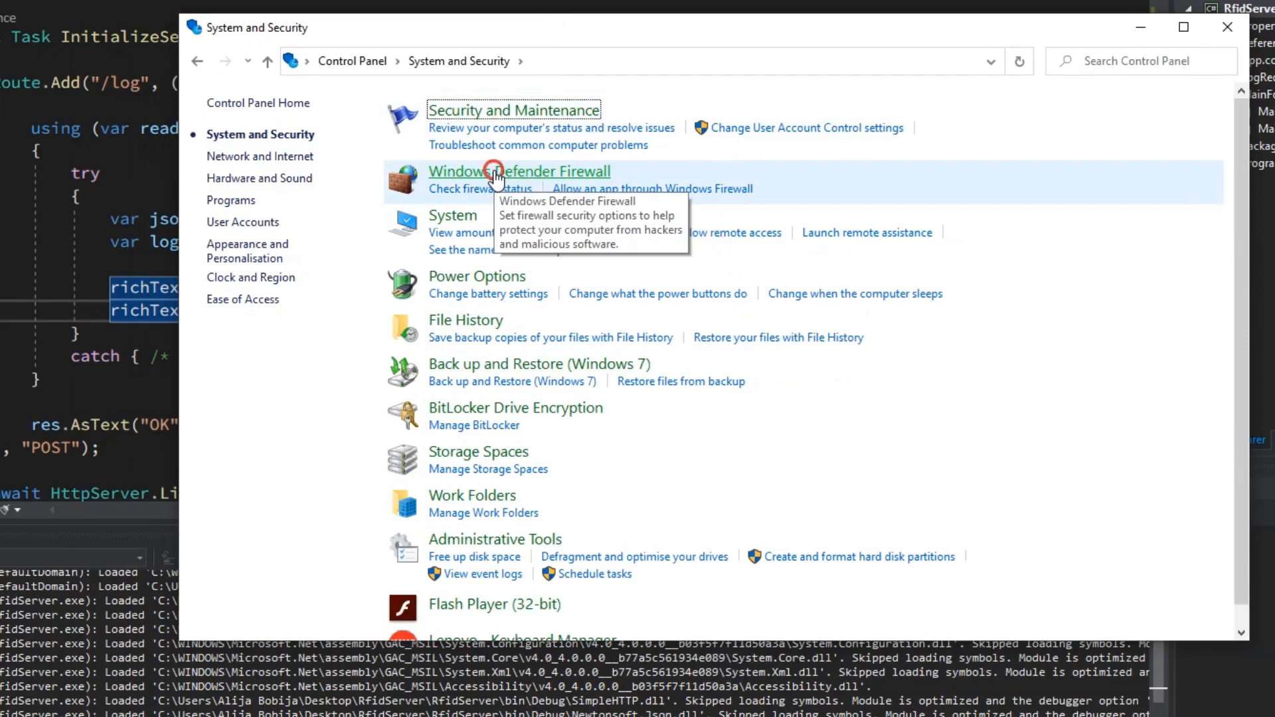
left_click(518, 171)
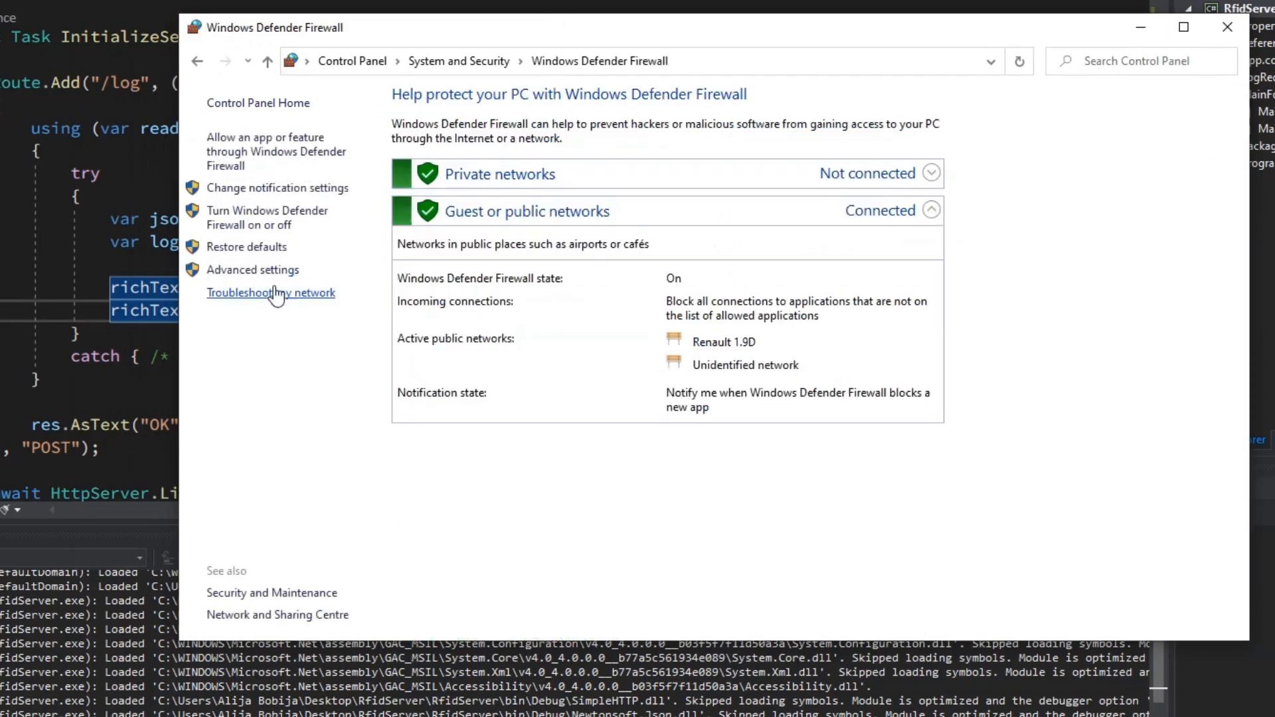
left_click(253, 269)
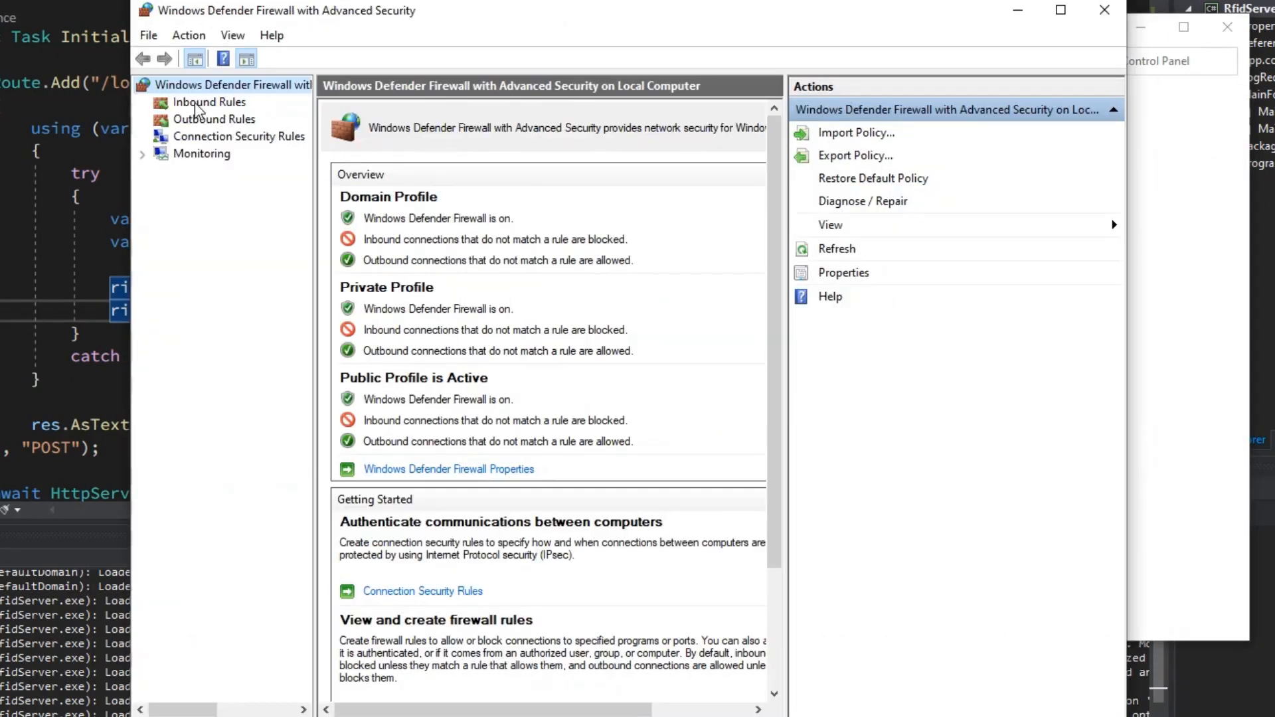
left_click(209, 102)
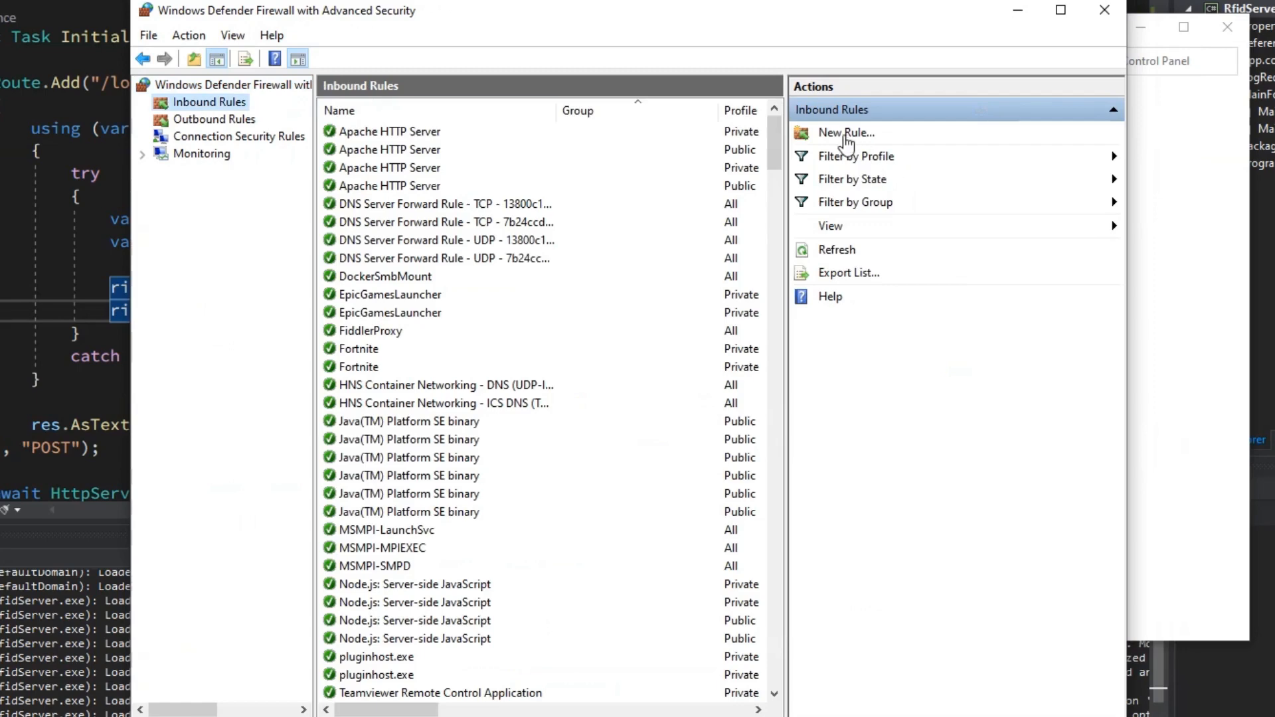
Step: Create inbound rule 1337: TCP port 1337, default action, all profiles, finished with name 1337
left_click(845, 131)
type("1")
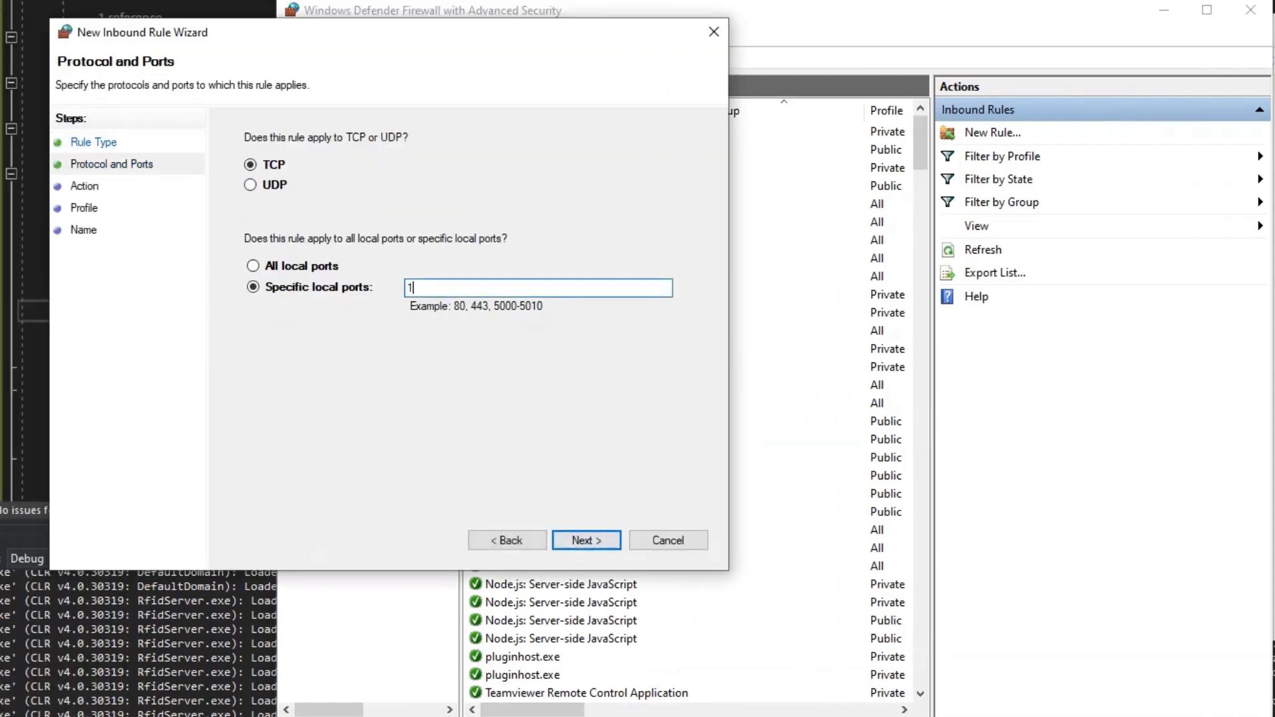
left_click(586, 540)
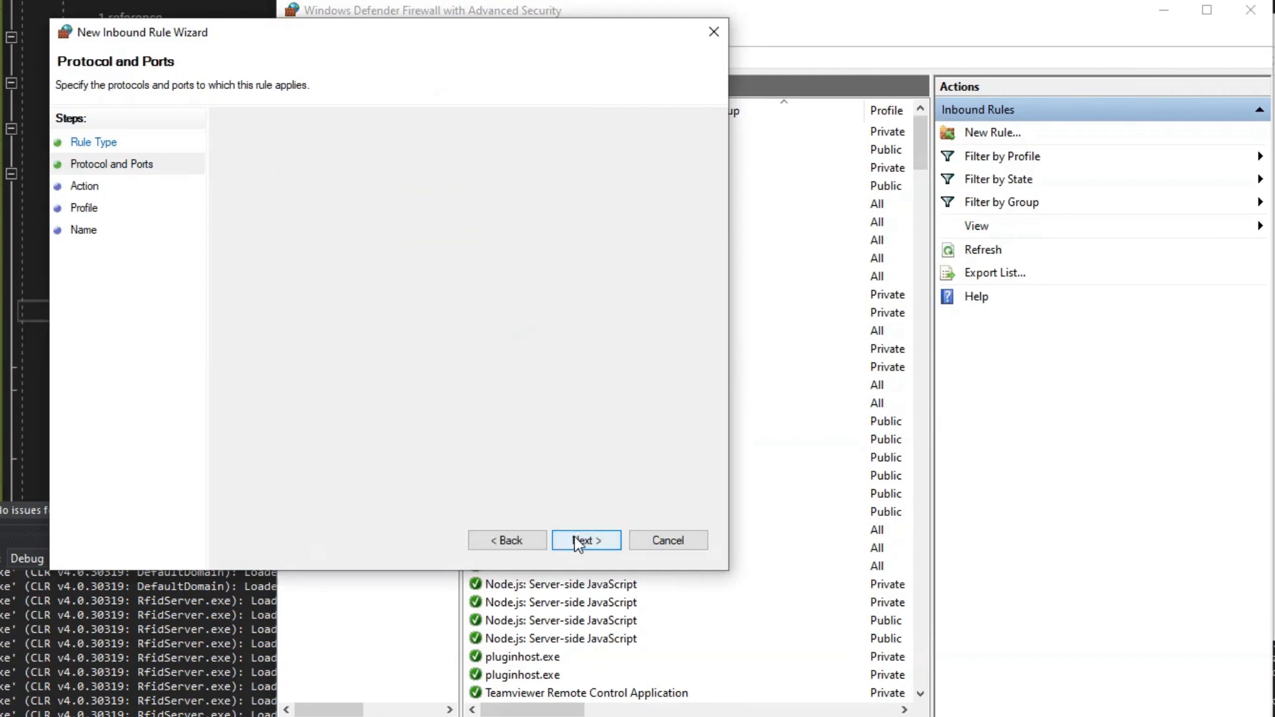
left_click(586, 541)
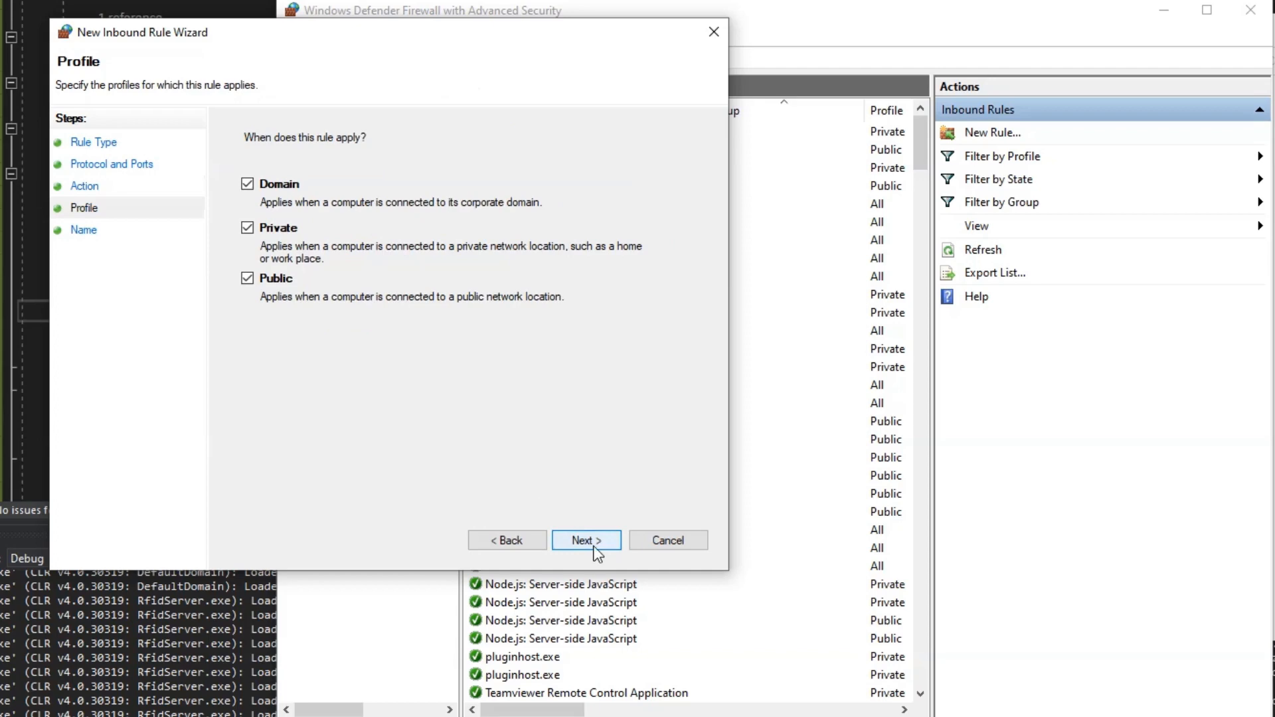
left_click(586, 541)
type("1337")
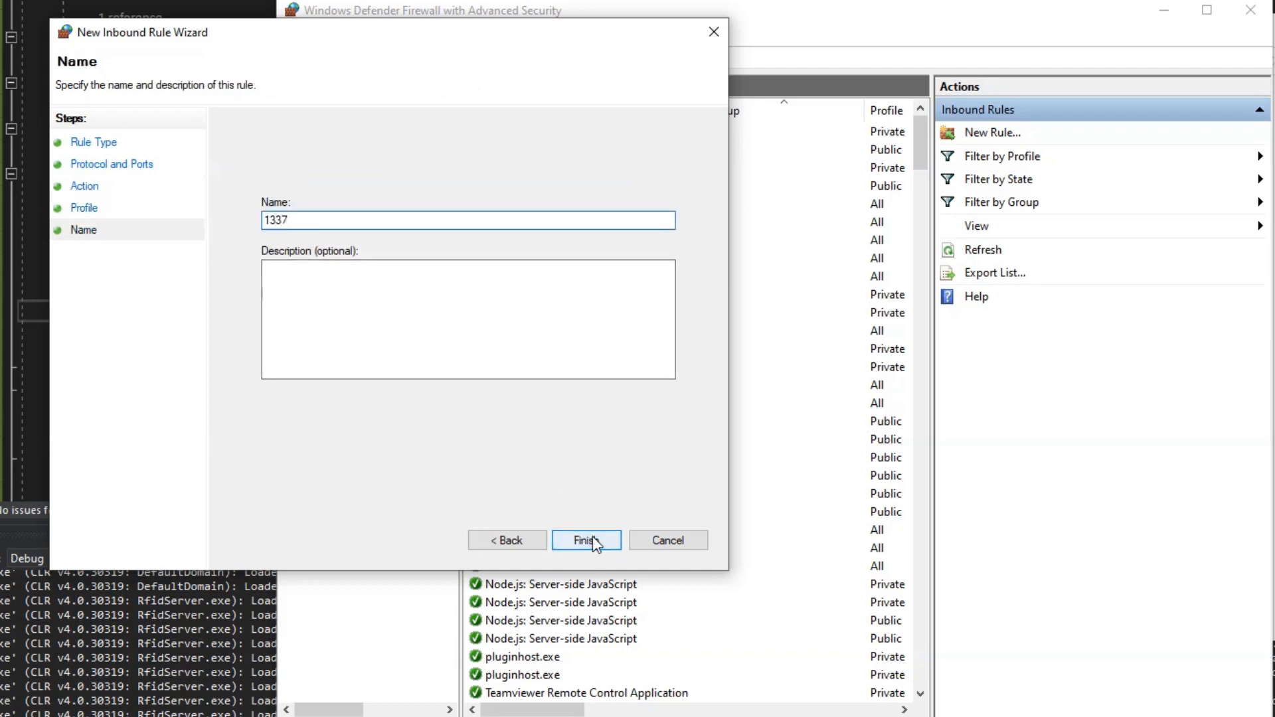
left_click(585, 540)
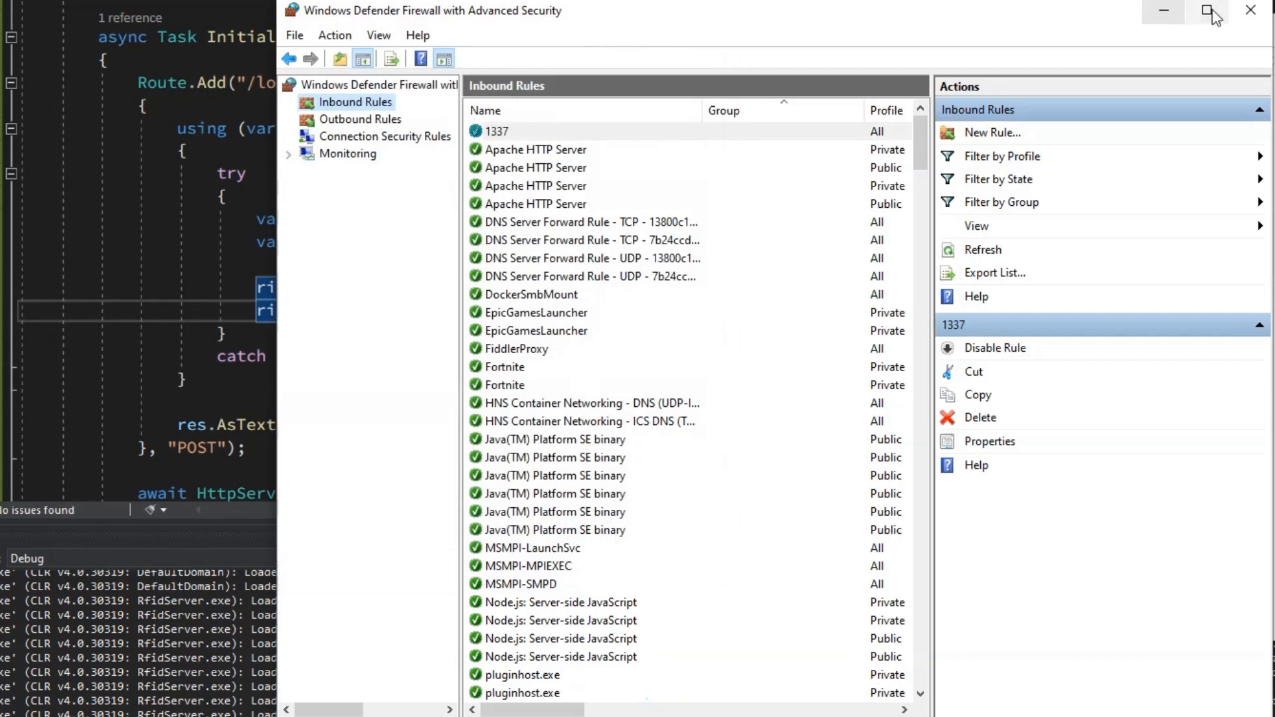